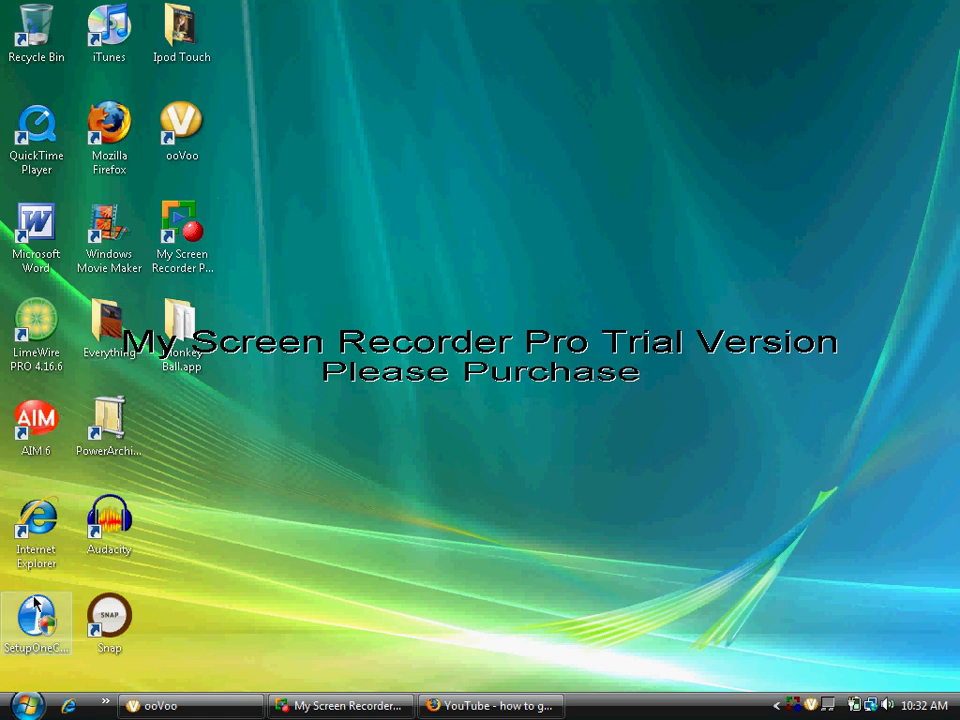
pyautogui.moveTo(138, 204)
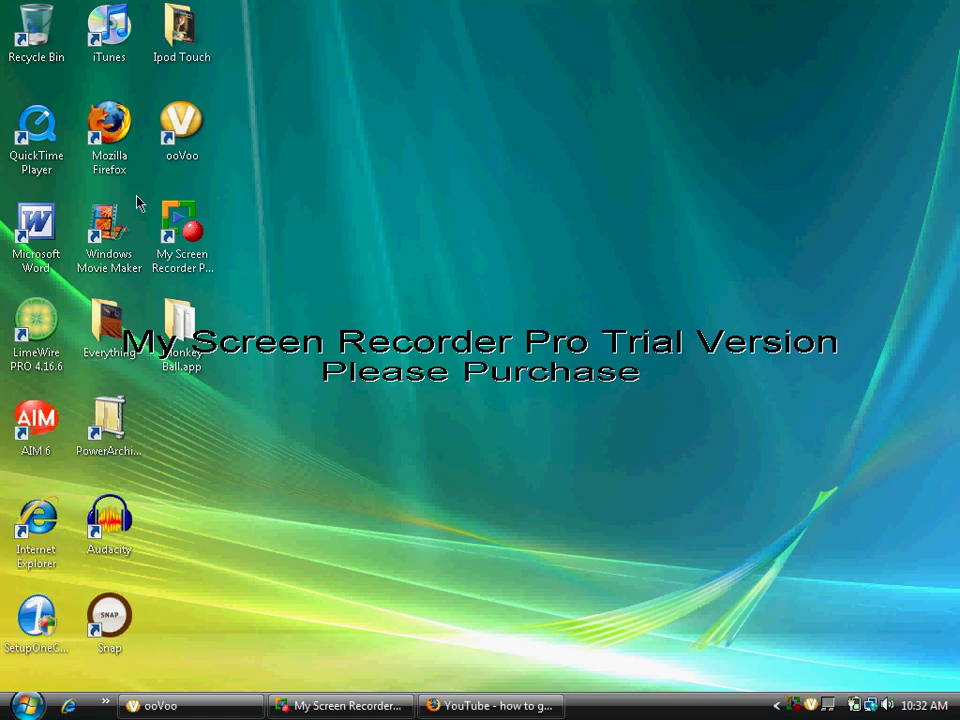
# - Launch Firefox, minimize it, and select the Monkey Ball app on the desktop
pyautogui.click(182, 228)
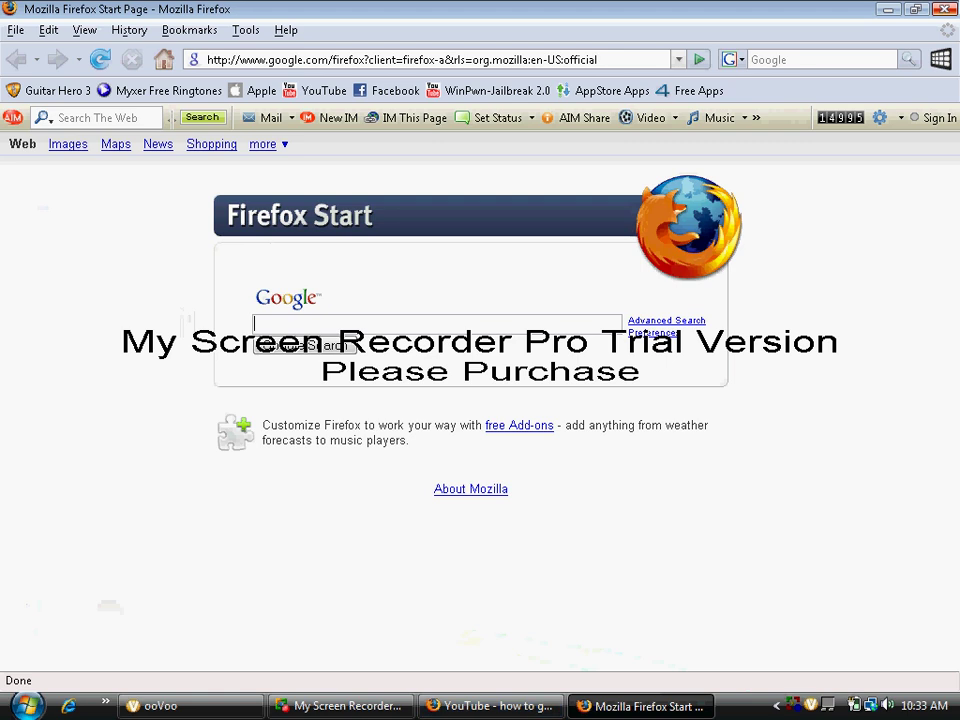
pyautogui.click(888, 8)
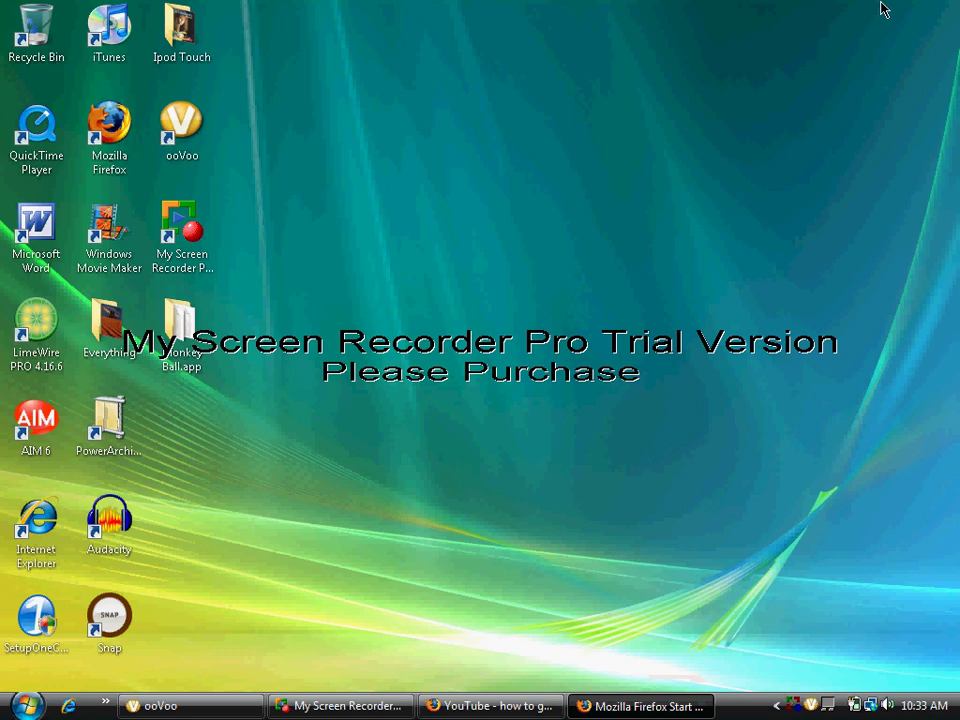
pyautogui.moveTo(184, 322)
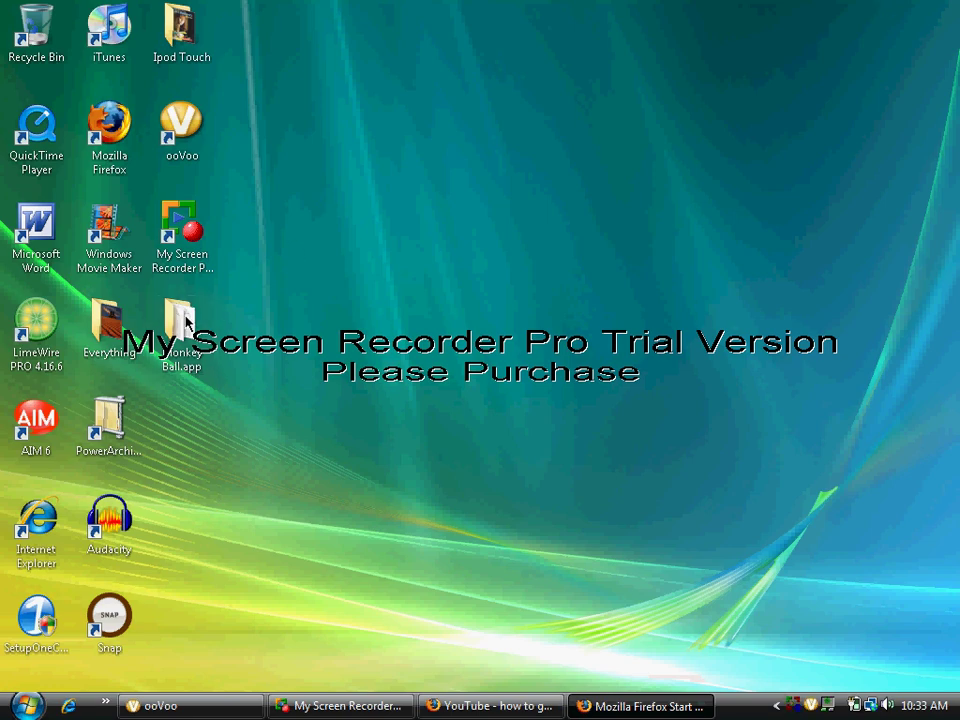
pyautogui.click(180, 330)
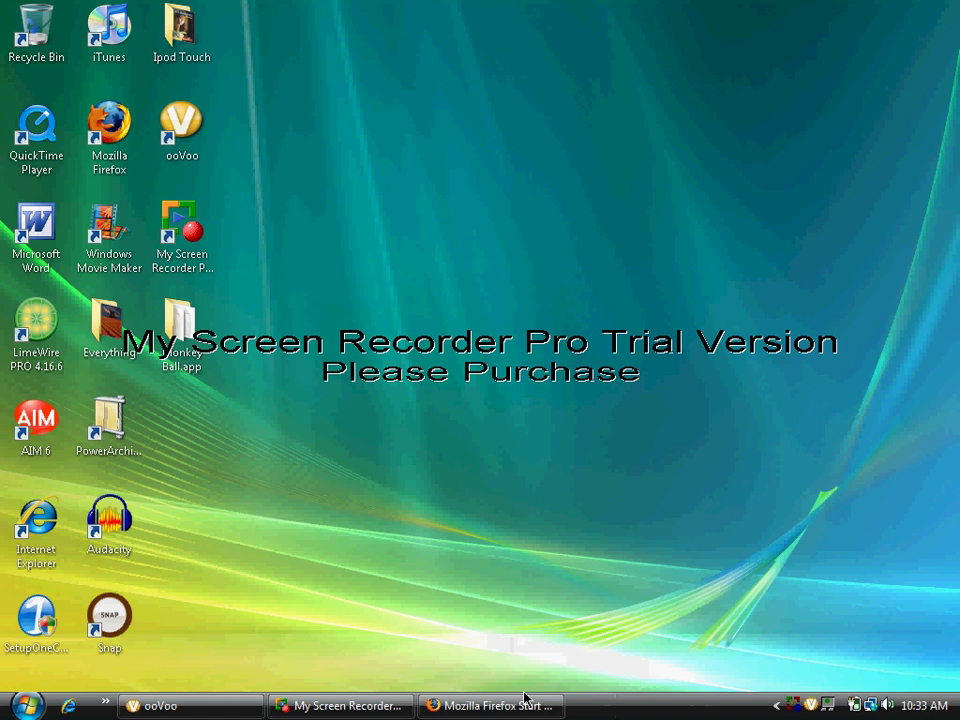
# - Launch WinSCP from the Start menu so its login window with the saved root session appears
pyautogui.click(20, 704)
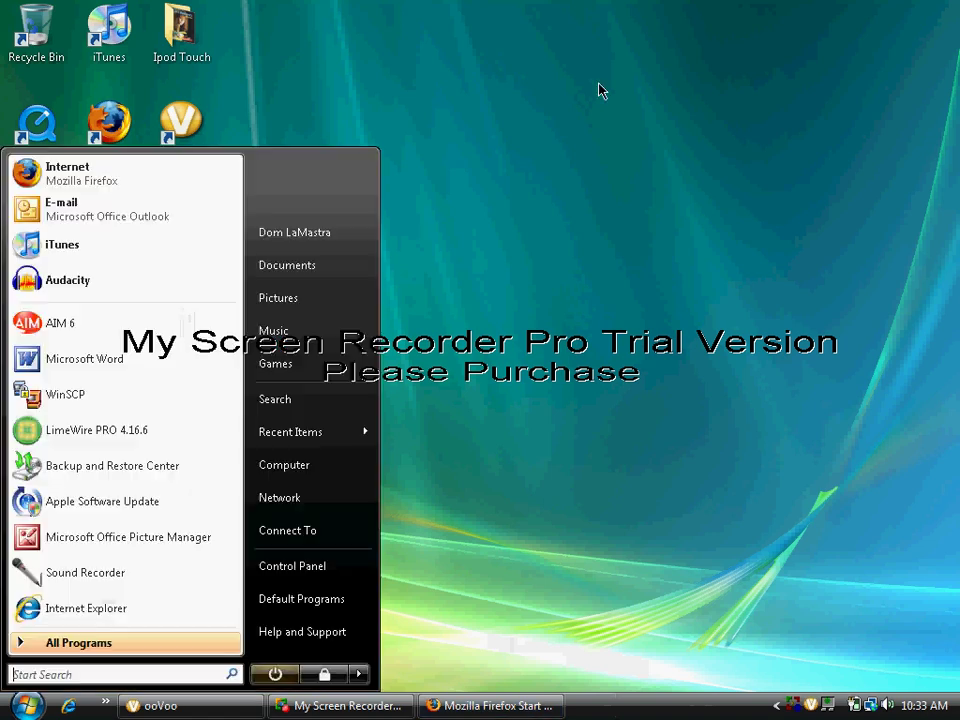
pyautogui.moveTo(544, 132)
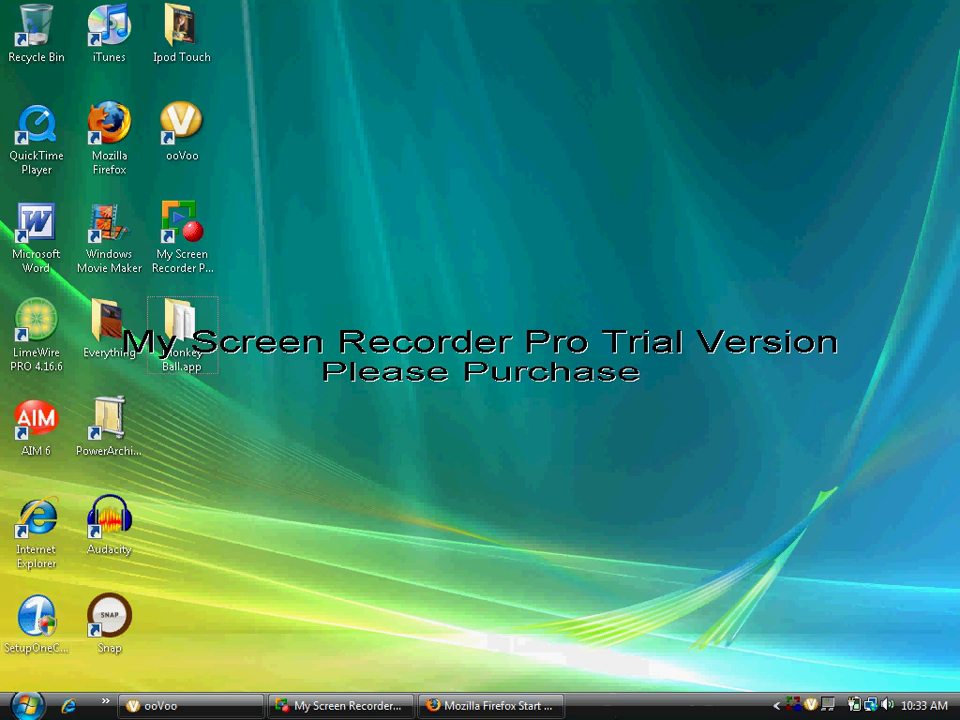
pyautogui.click(20, 704)
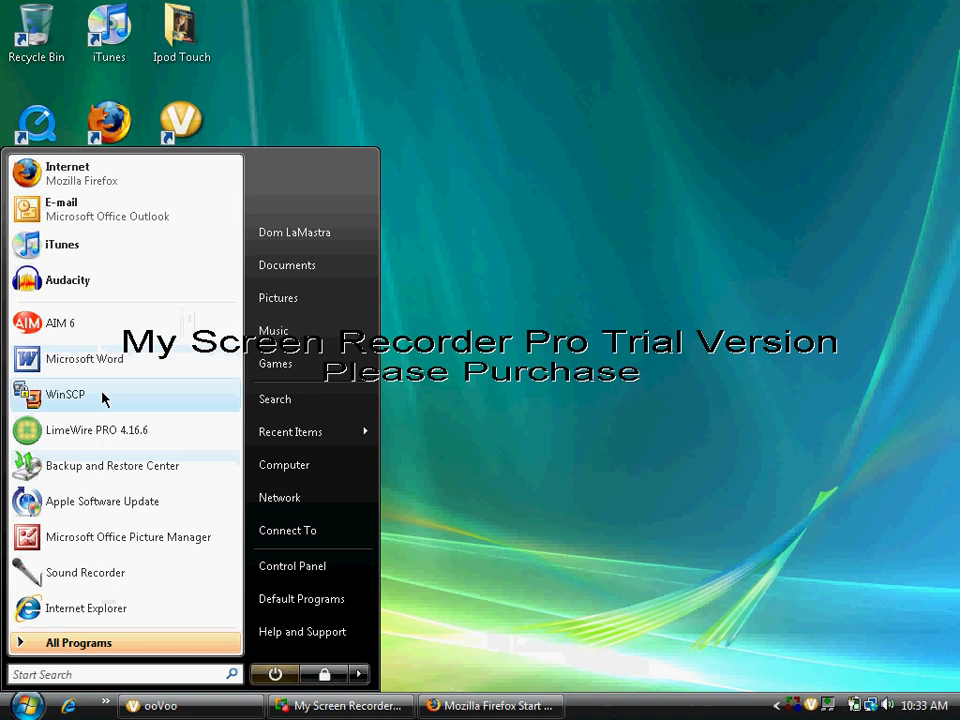
pyautogui.click(64, 394)
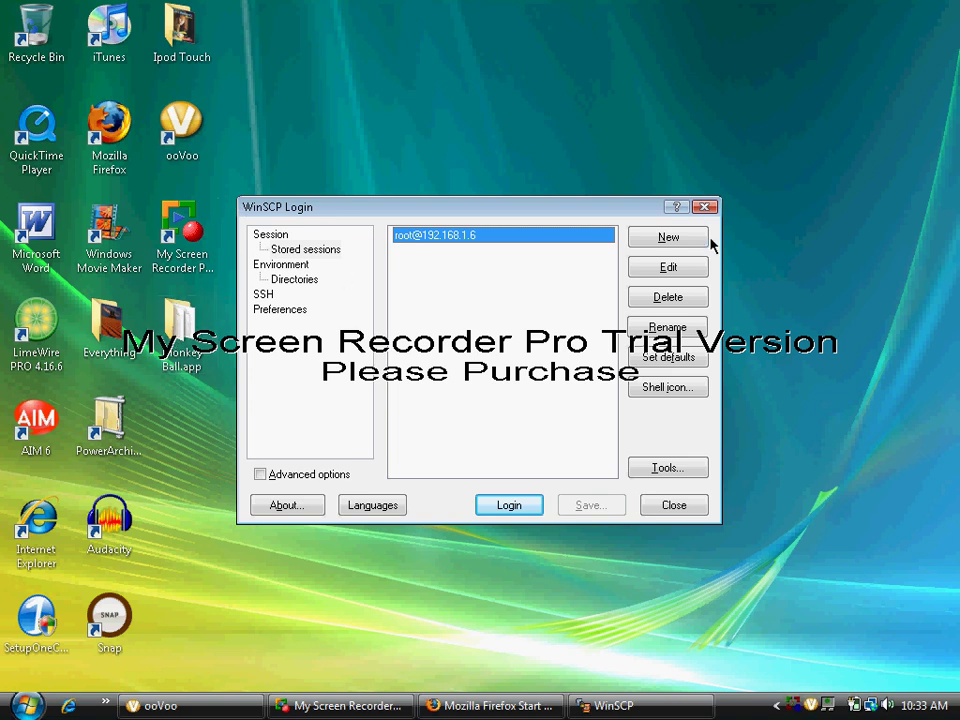
# - Start a new session to host 192.168.1.5 with user name root and its password, and log in
pyautogui.click(668, 236)
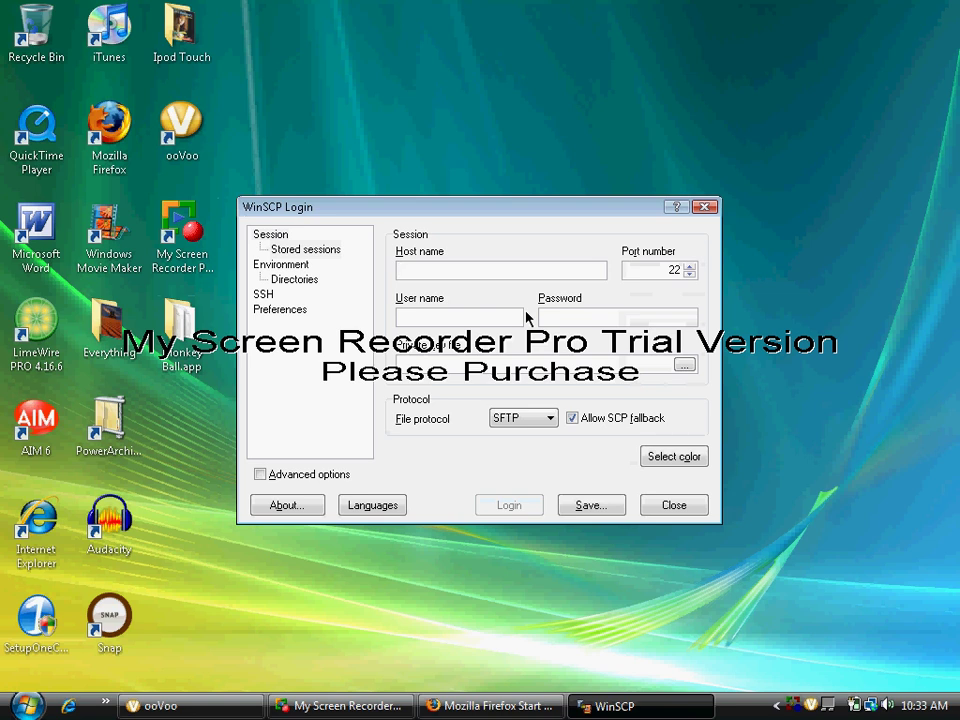
pyautogui.moveTo(482, 264)
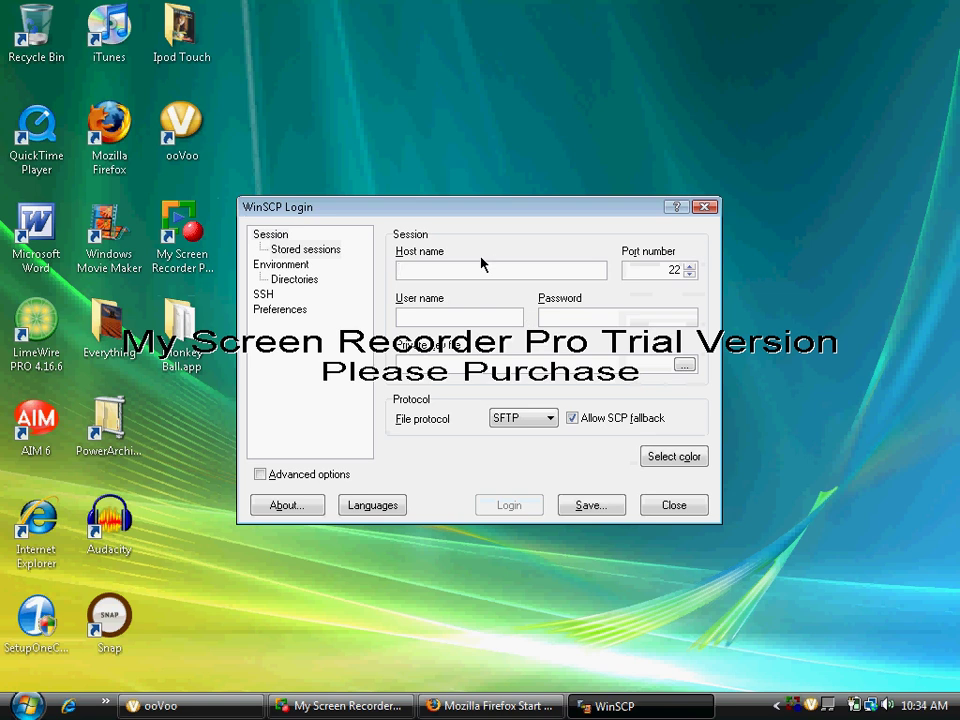
pyautogui.write('192.168.1.')
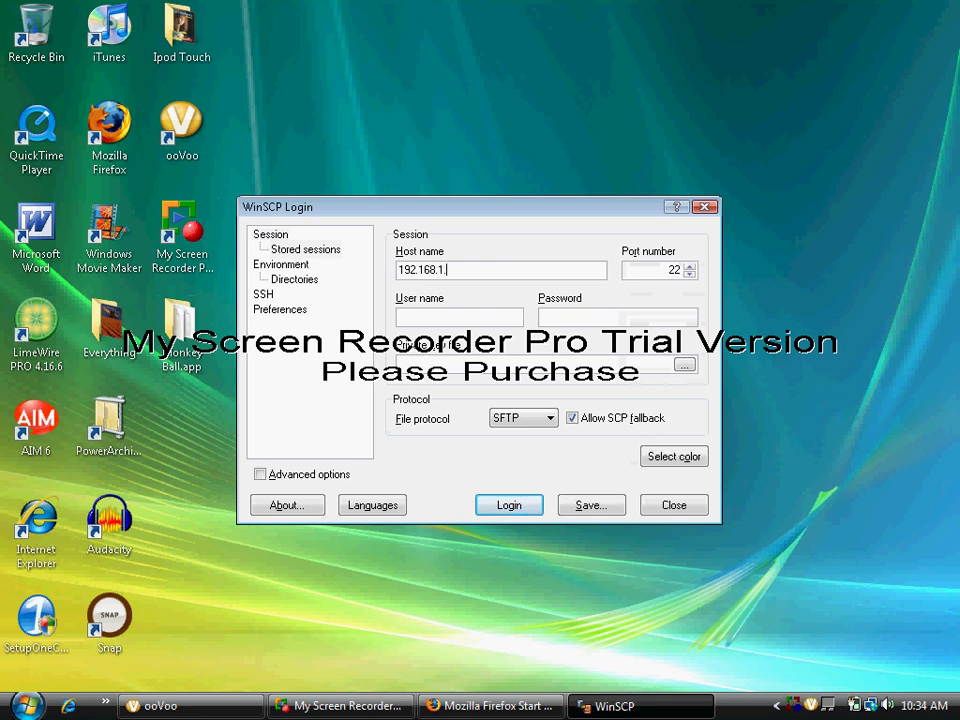
pyautogui.write('5')
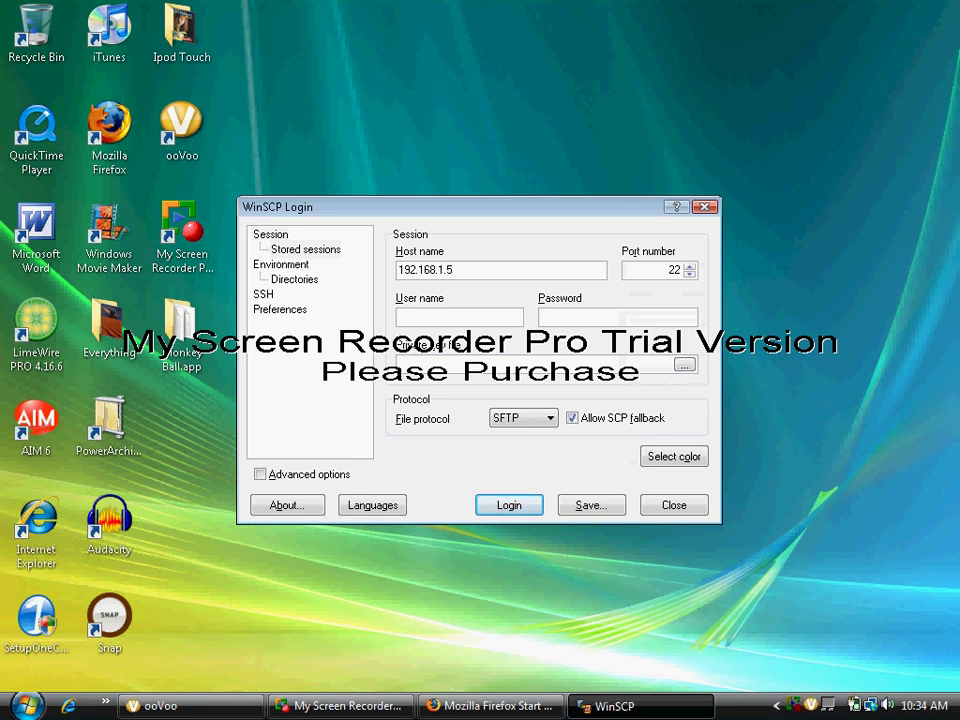
pyautogui.click(500, 270)
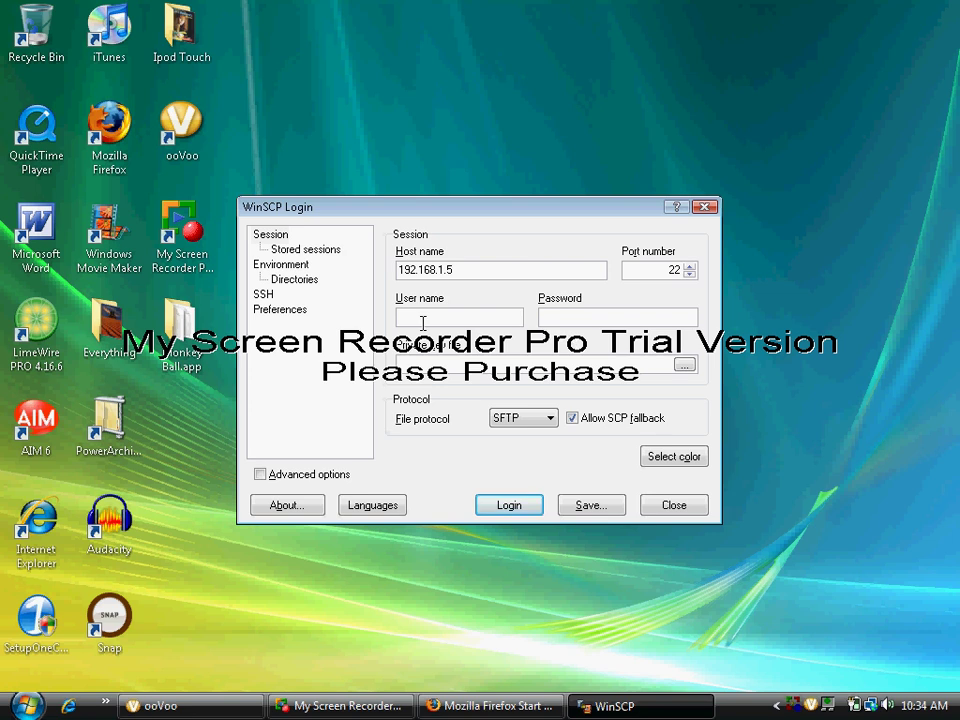
pyautogui.write('root')
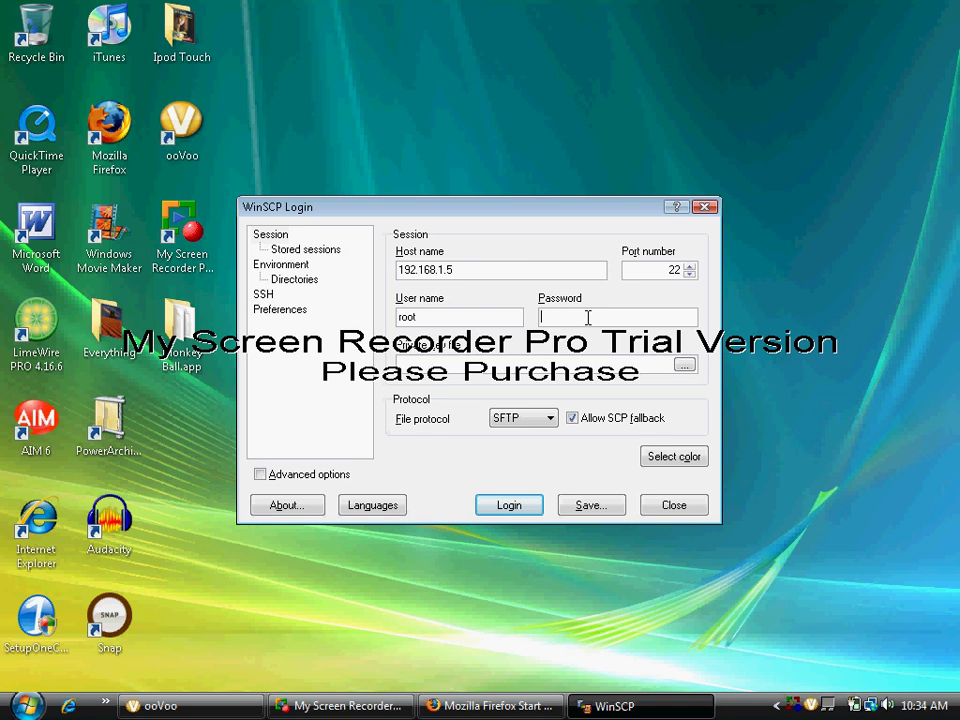
pyautogui.write('••')
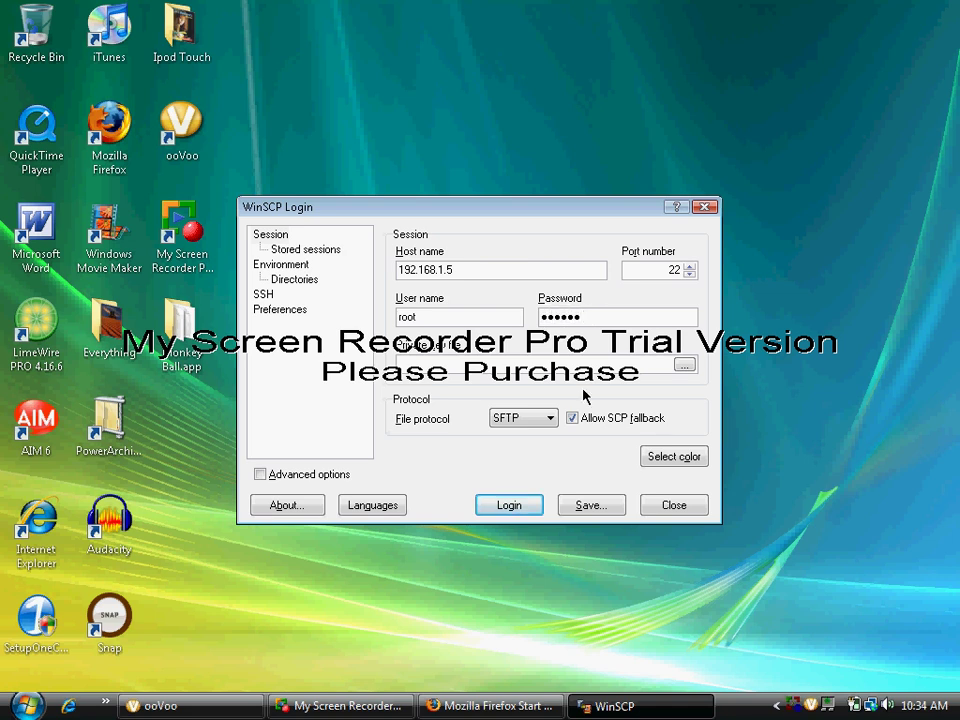
pyautogui.click(508, 504)
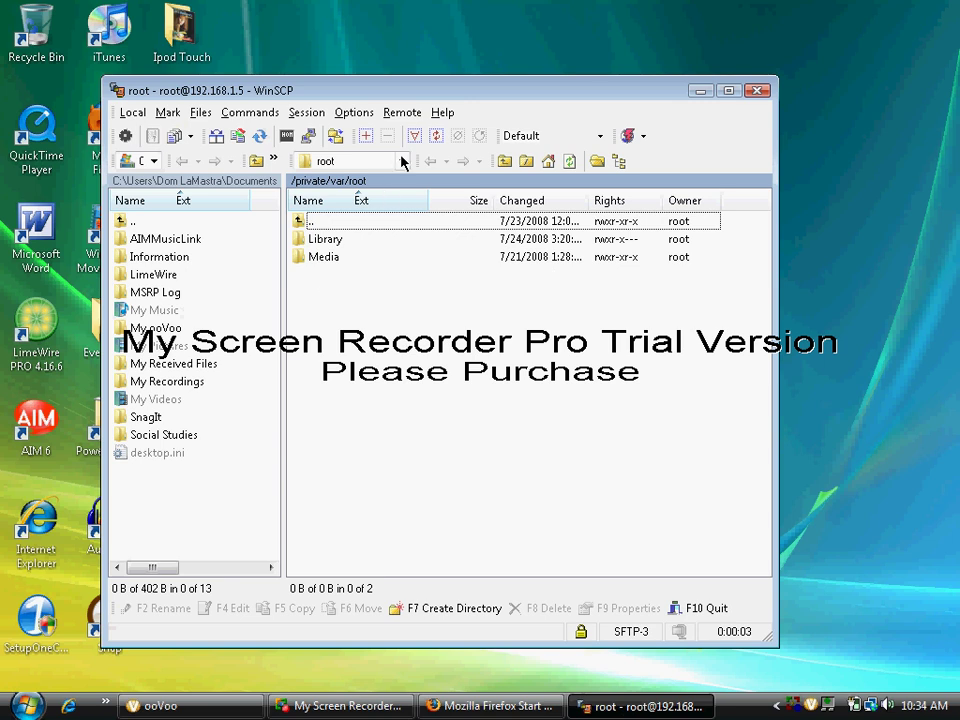
# - Navigate the remote pane up to /private/var/stash listing Applications, Ringtones and Wallpaper
pyautogui.click(404, 160)
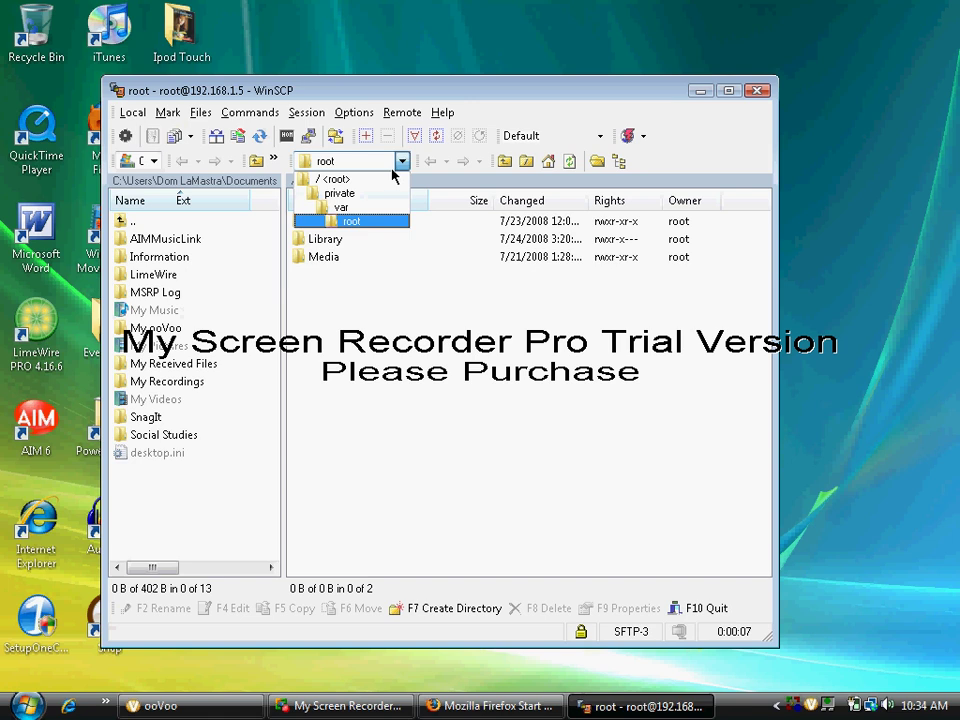
pyautogui.click(332, 178)
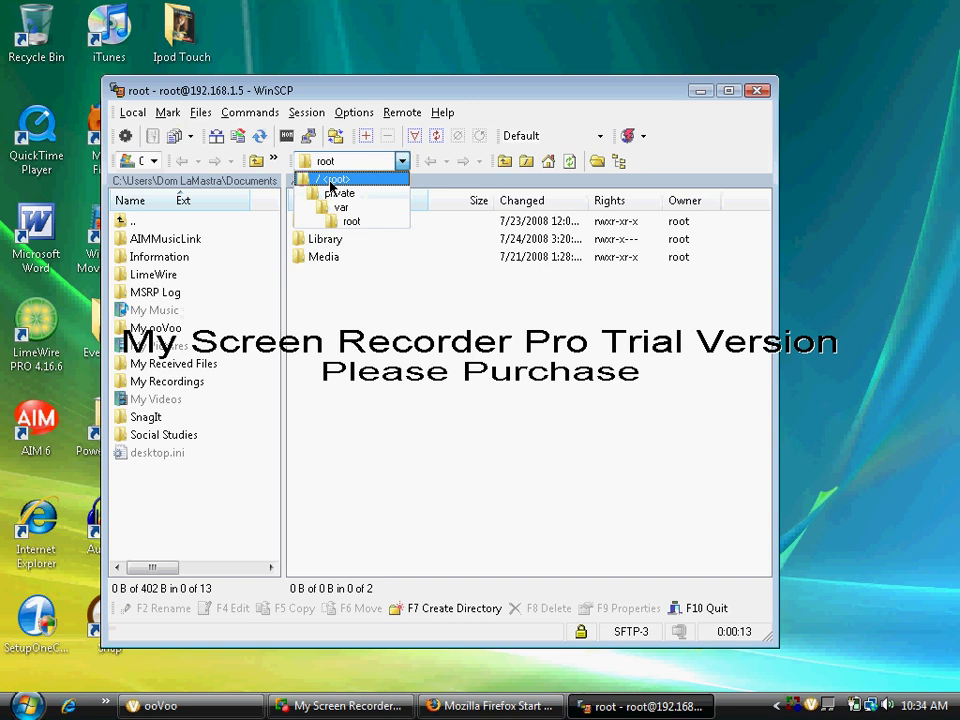
pyautogui.click(336, 178)
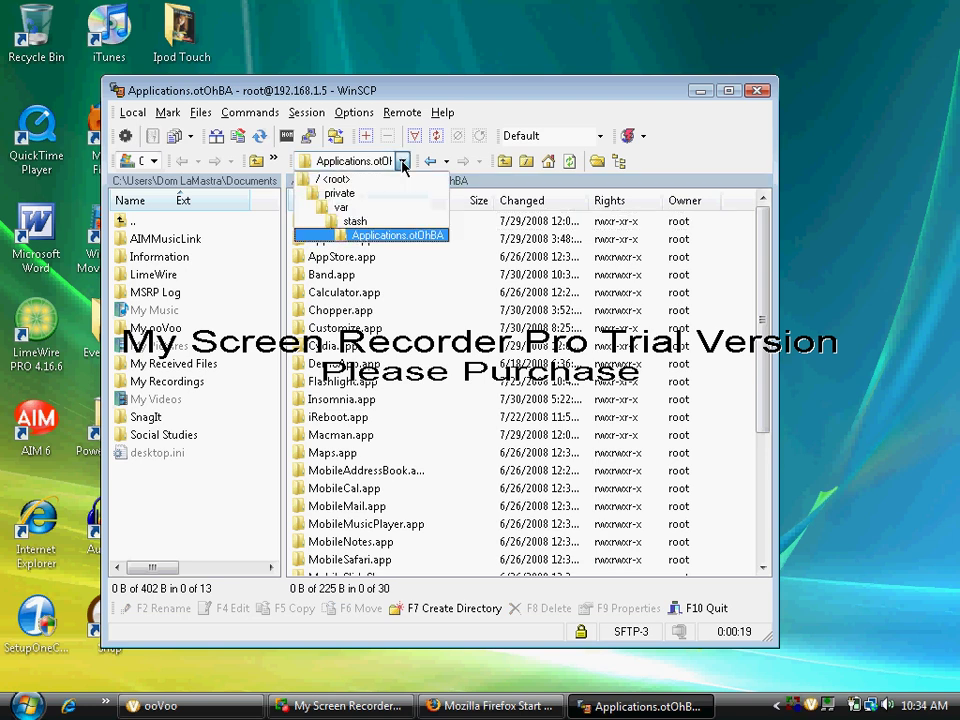
pyautogui.click(356, 220)
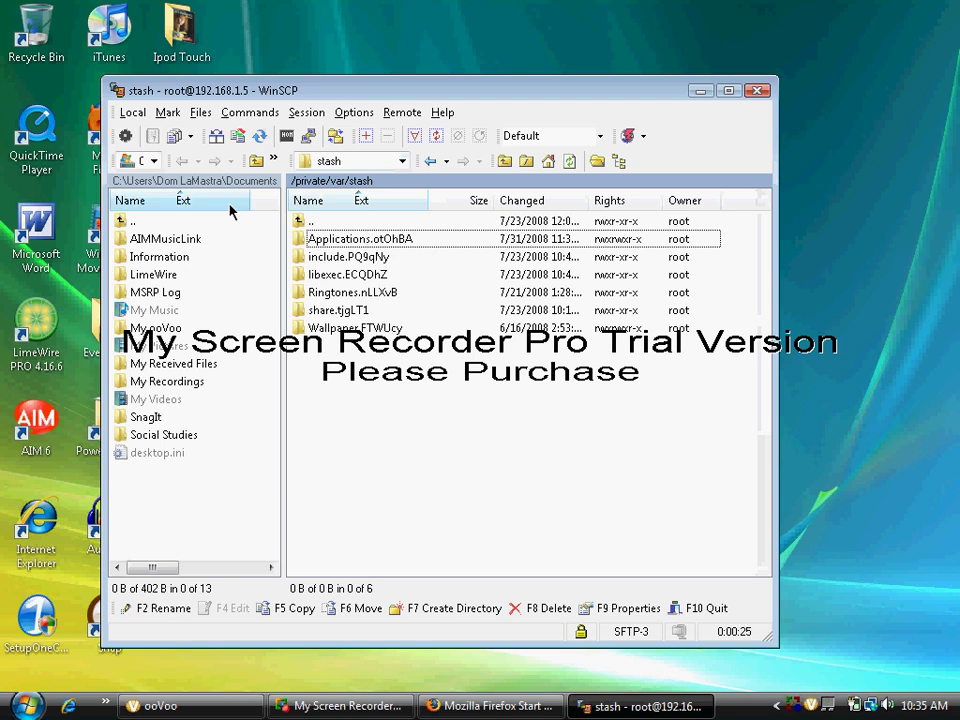
pyautogui.moveTo(184, 248)
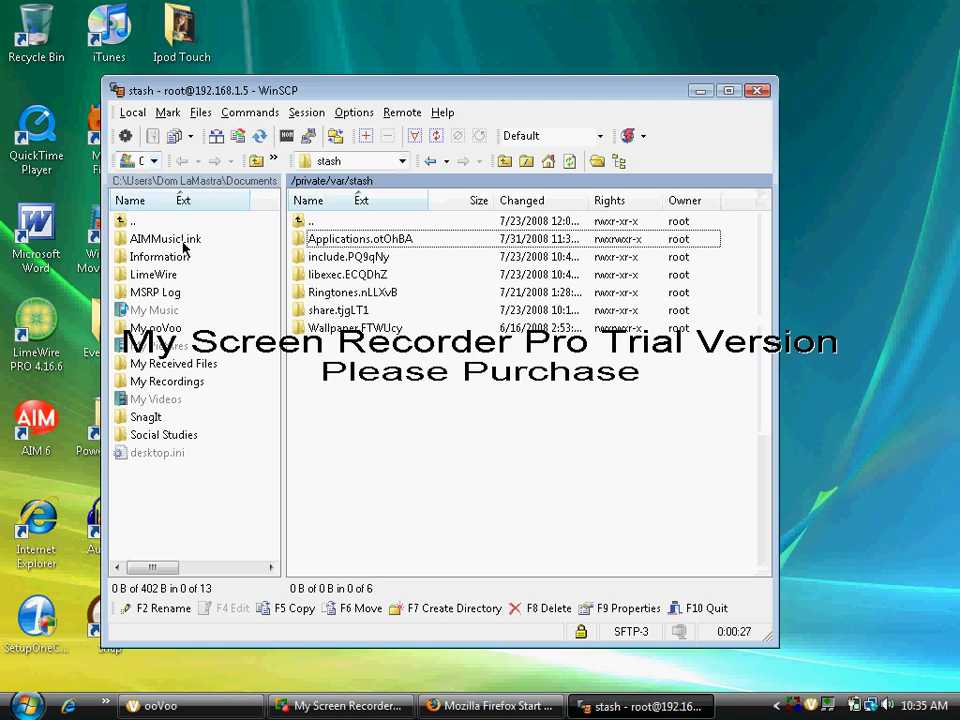
pyautogui.moveTo(188, 414)
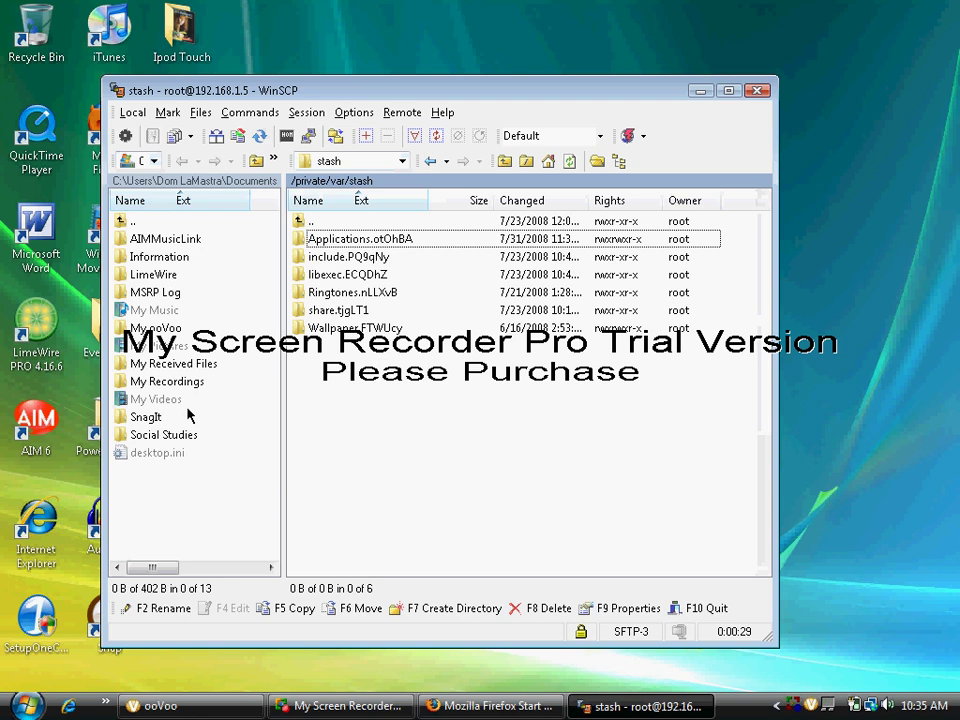
pyautogui.moveTo(178, 136)
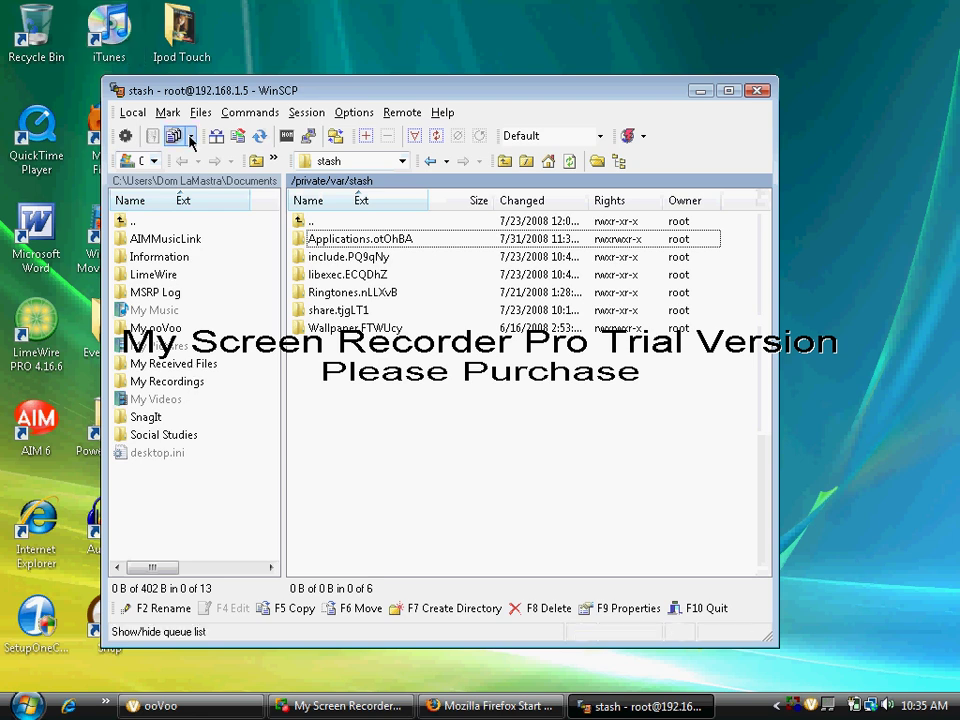
# - Show the Desktop locally and copy Monkey Ball.app into the iPod's Applications folder
pyautogui.click(154, 160)
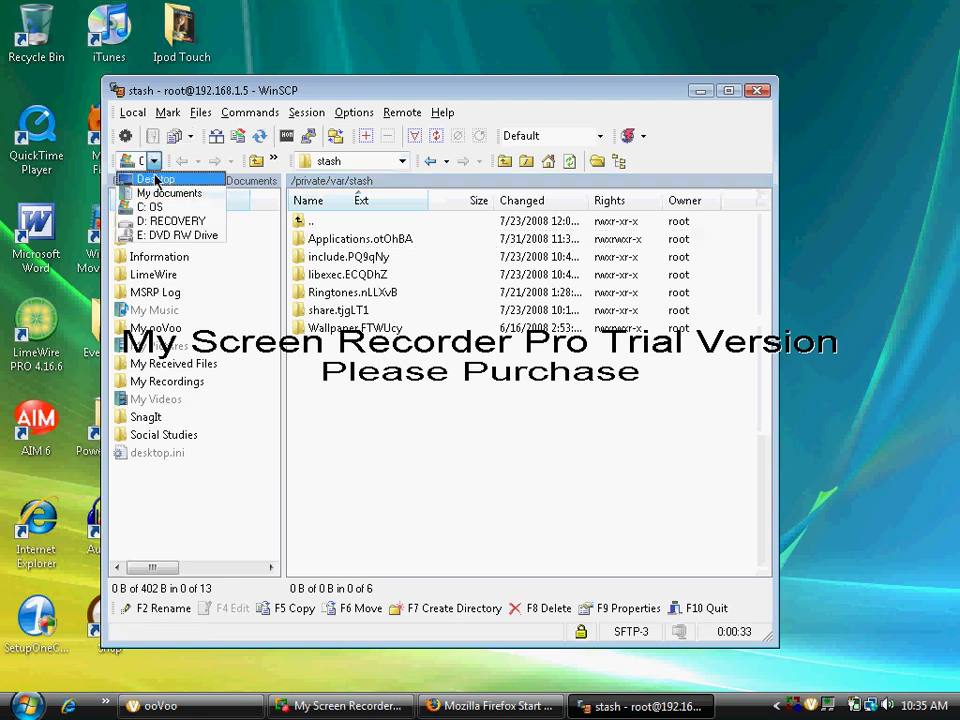
pyautogui.click(170, 192)
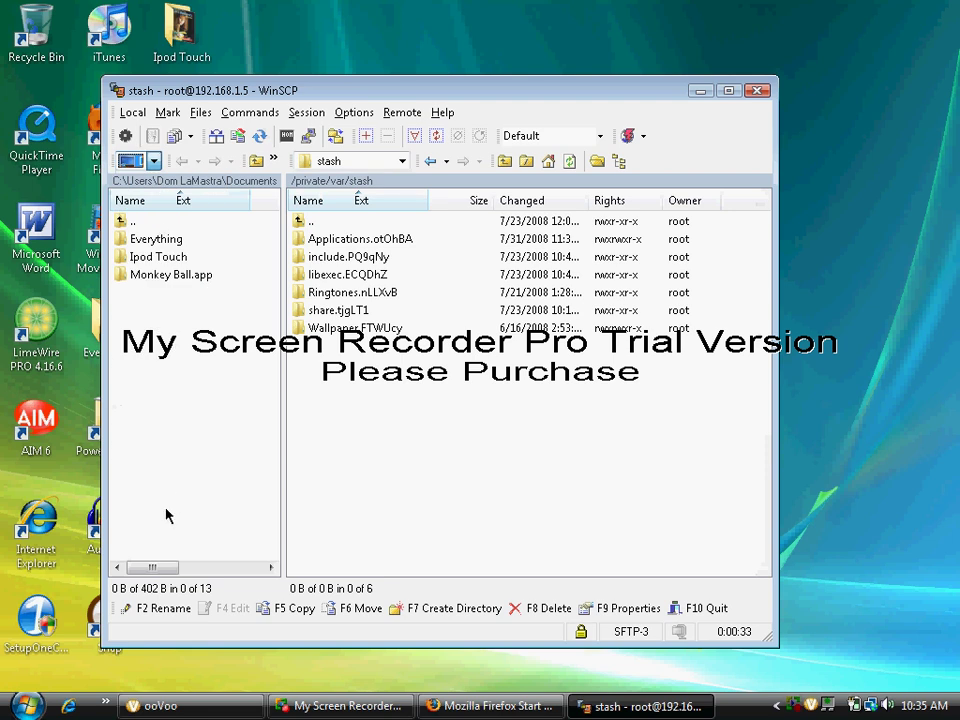
pyautogui.moveTo(184, 284)
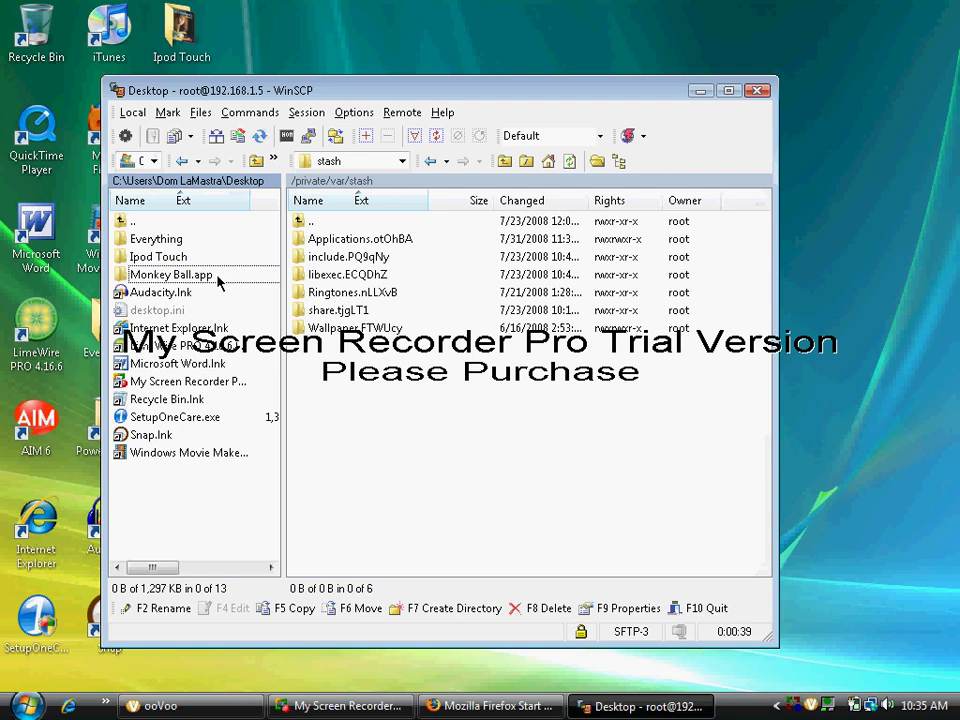
pyautogui.click(170, 276)
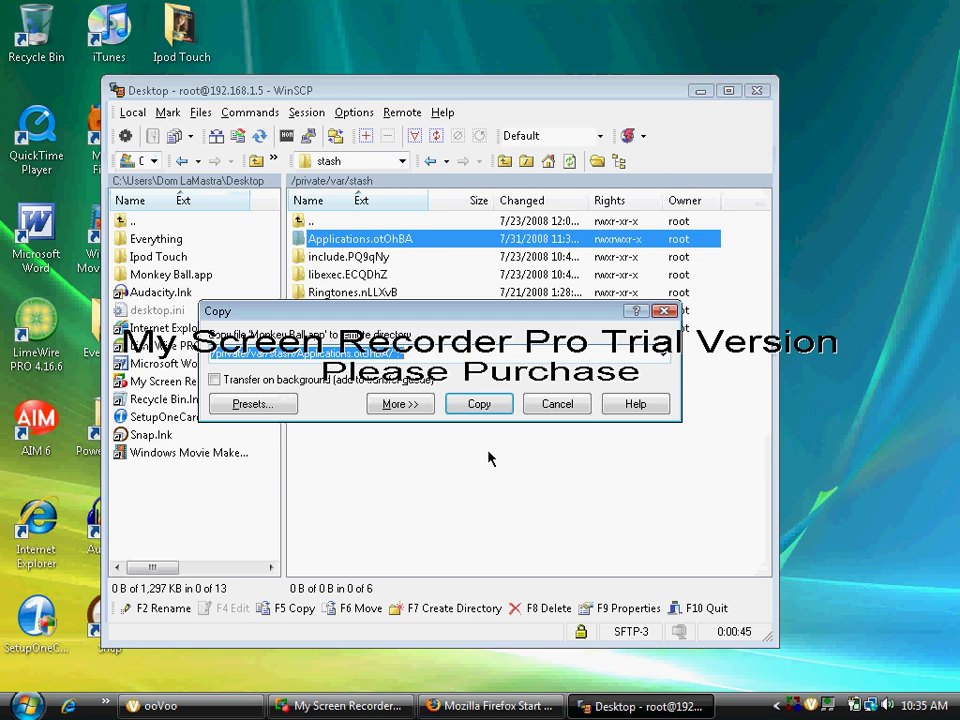
pyautogui.click(478, 404)
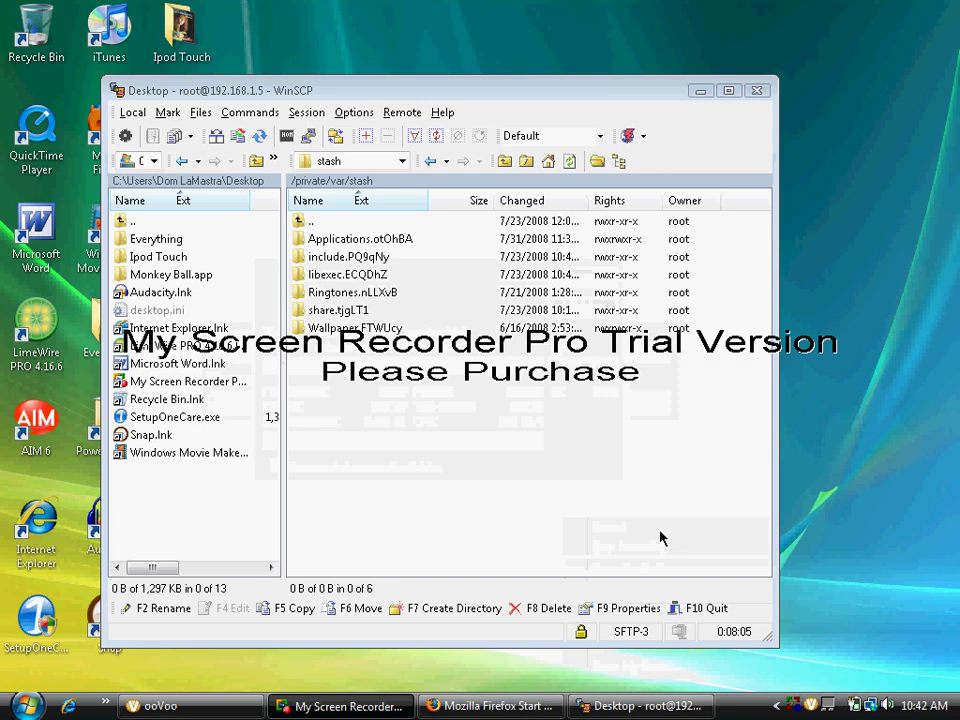
# - Enter the Applications folder and bring up the properties of Monkey Ball.app
pyautogui.click(360, 238)
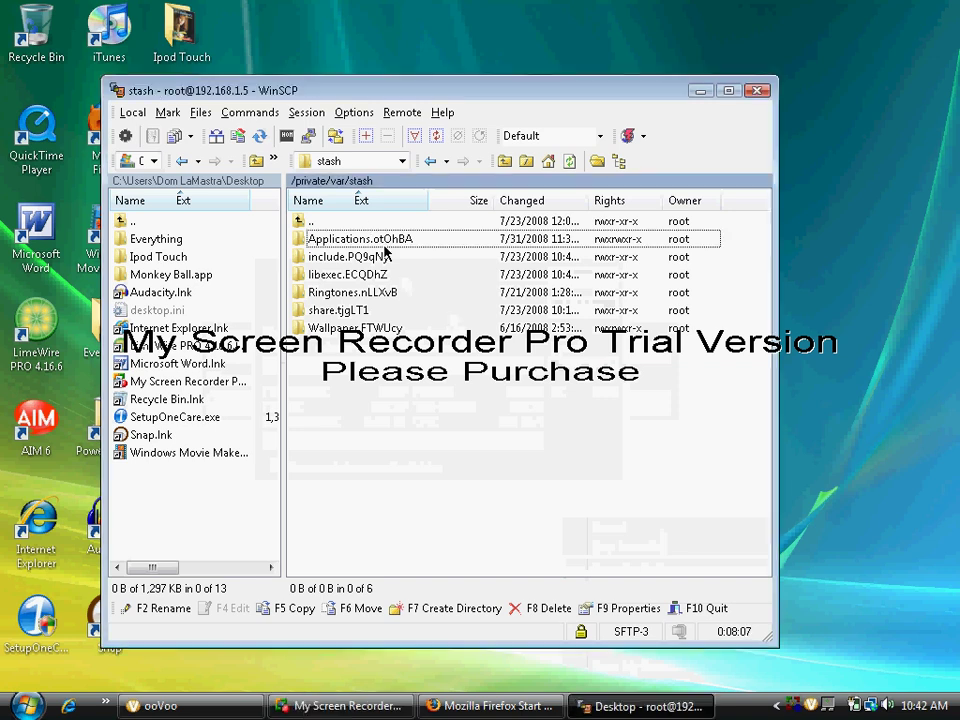
pyautogui.doubleClick(360, 238)
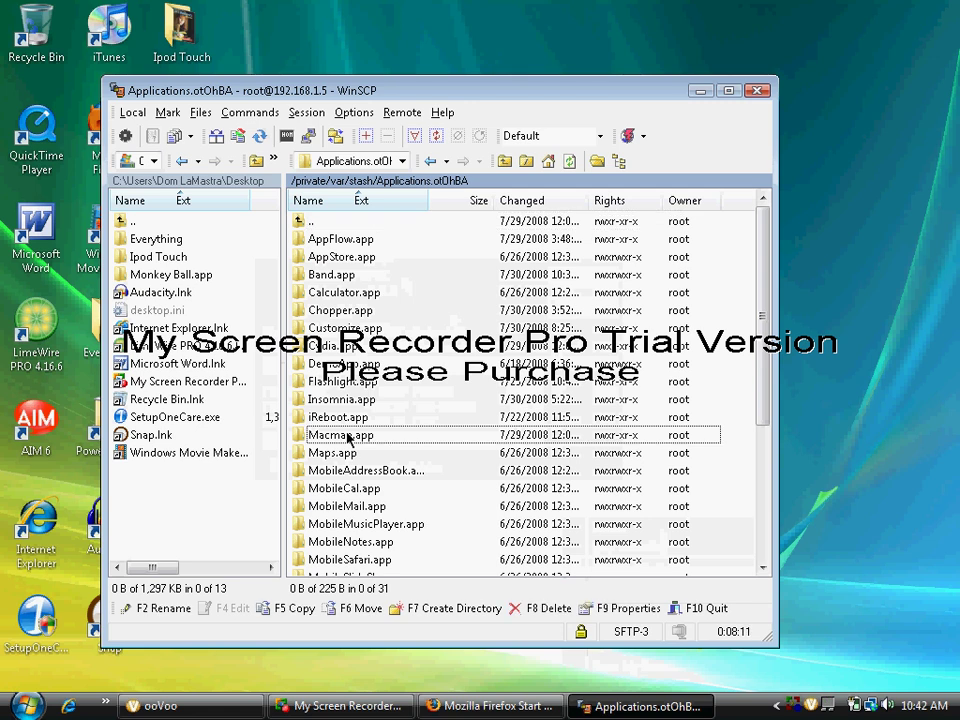
pyautogui.scroll(-3)
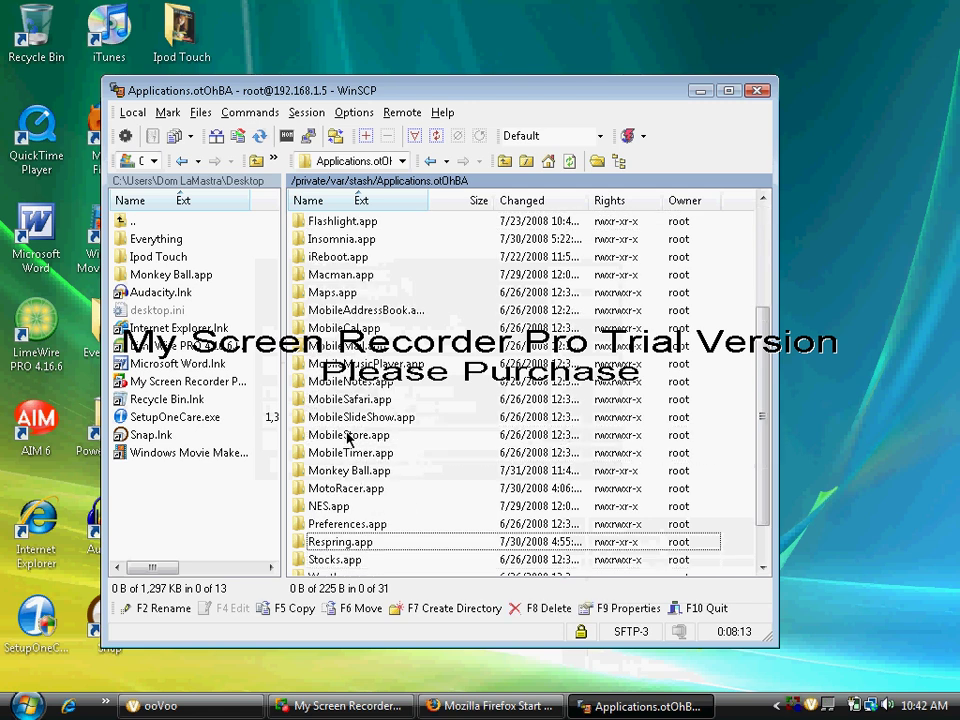
pyautogui.click(348, 470)
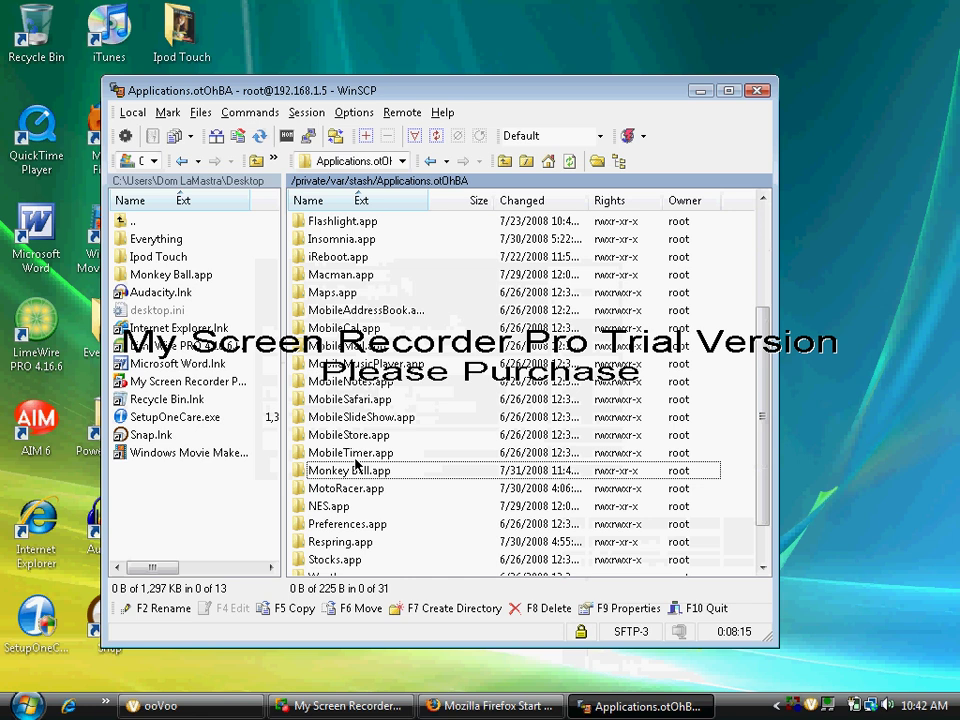
pyautogui.rightClick(348, 470)
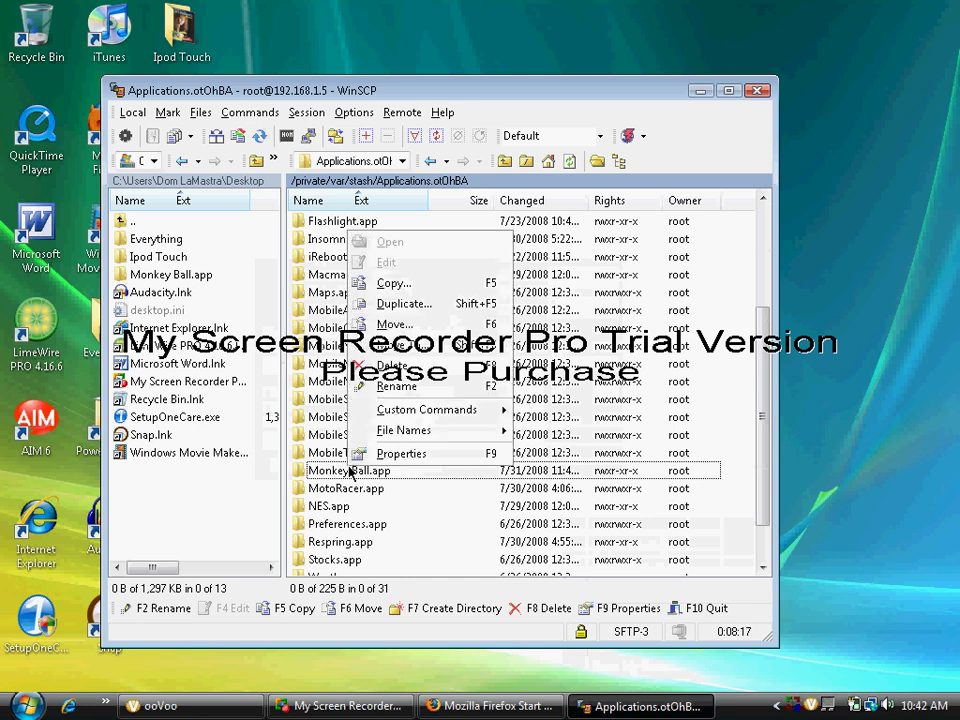
pyautogui.moveTo(400, 452)
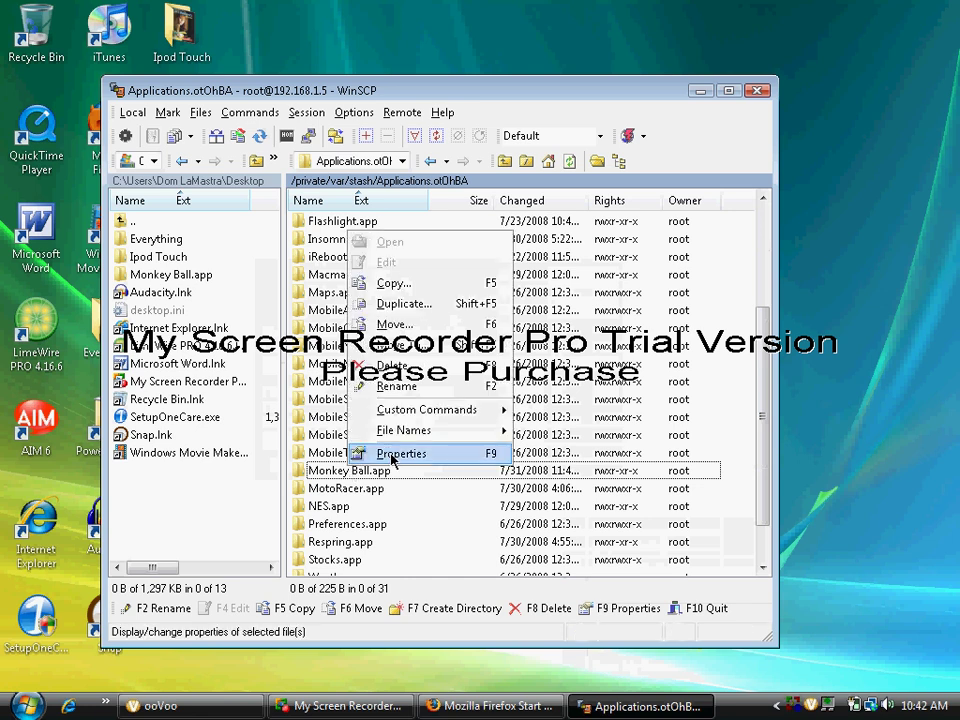
pyautogui.click(400, 452)
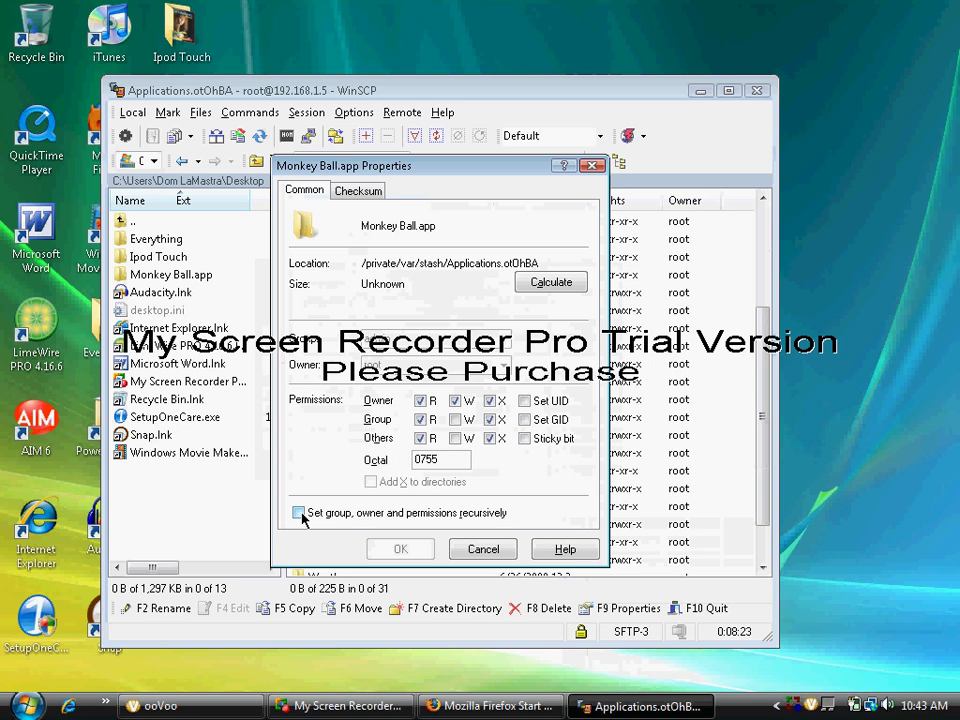
# - Apply Monkey Ball.app's 755 permissions recursively to its contents and enter the folder
pyautogui.click(298, 512)
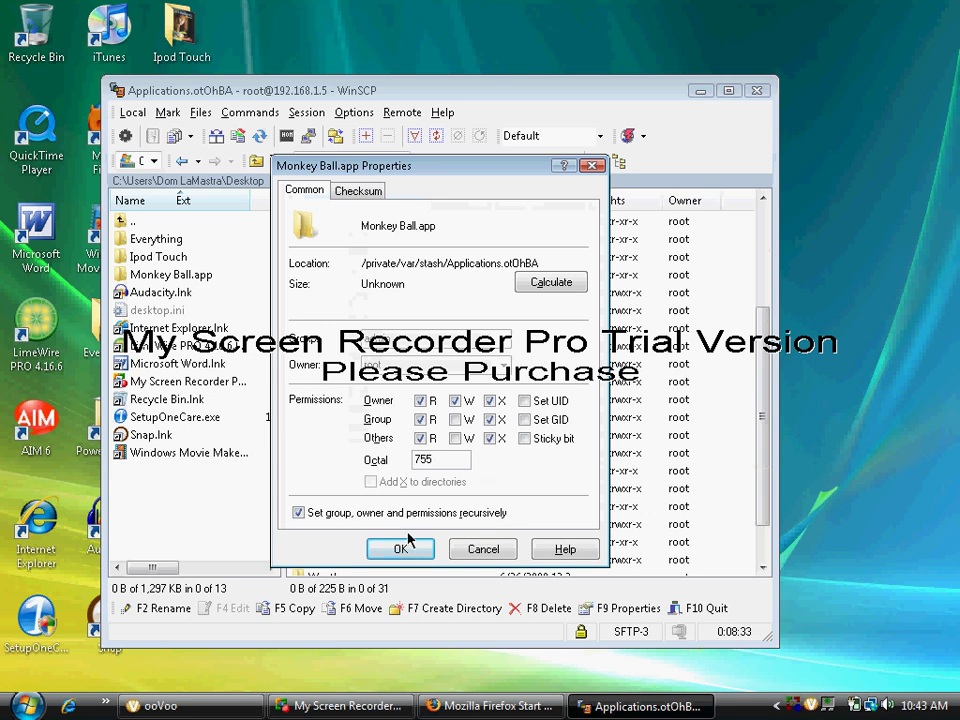
pyautogui.click(400, 548)
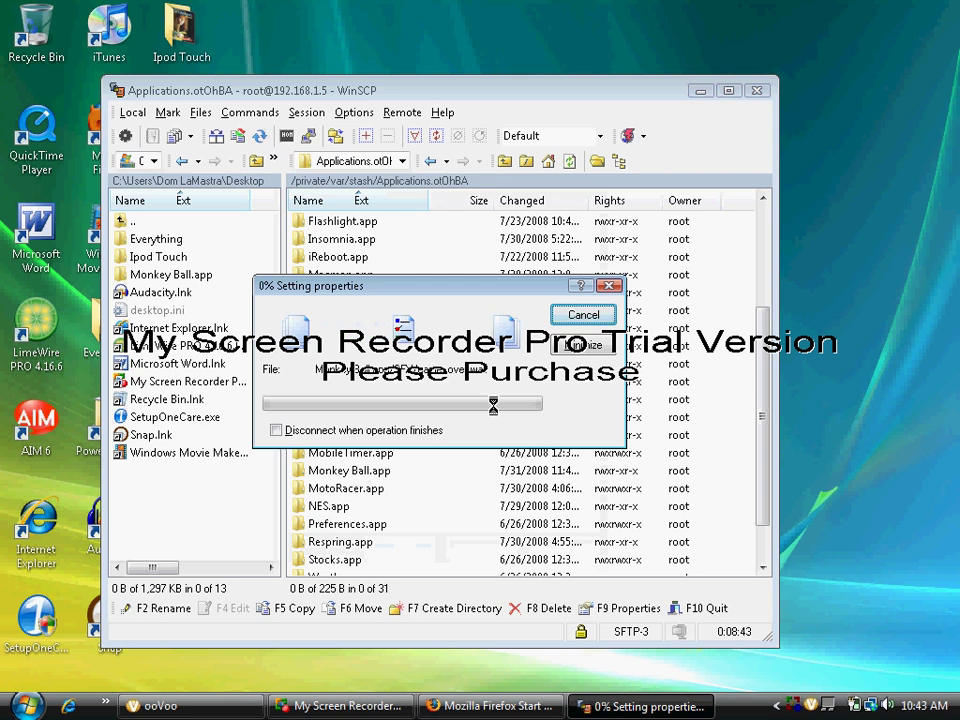
pyautogui.click(584, 314)
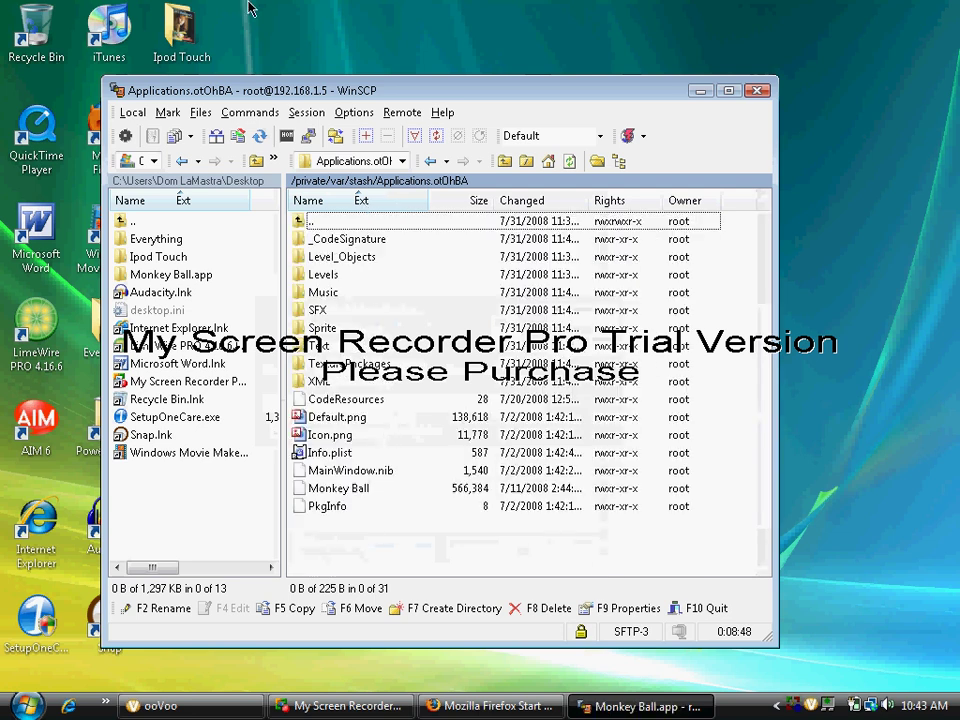
# - Select all items inside Monkey Ball.app and give them 775 permissions recursively
pyautogui.click(168, 112)
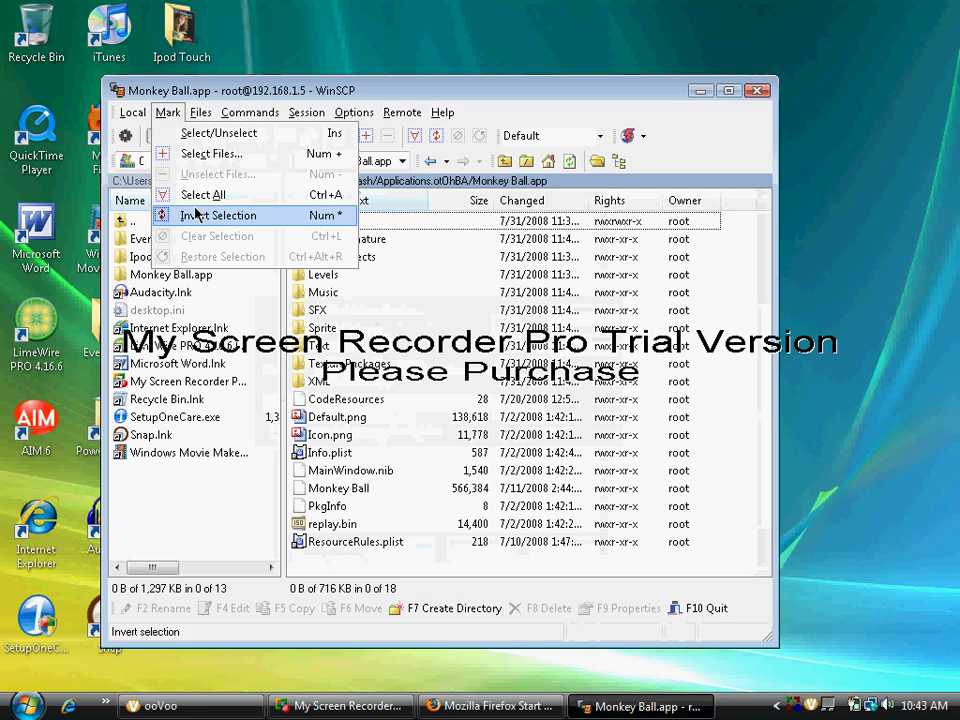
pyautogui.click(218, 216)
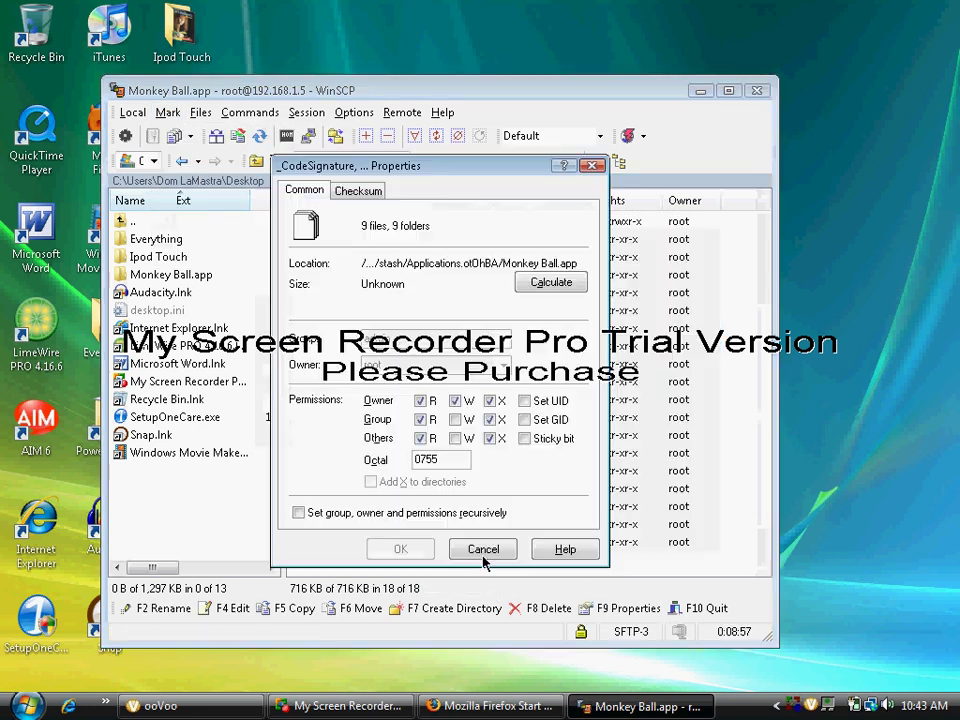
pyautogui.click(298, 512)
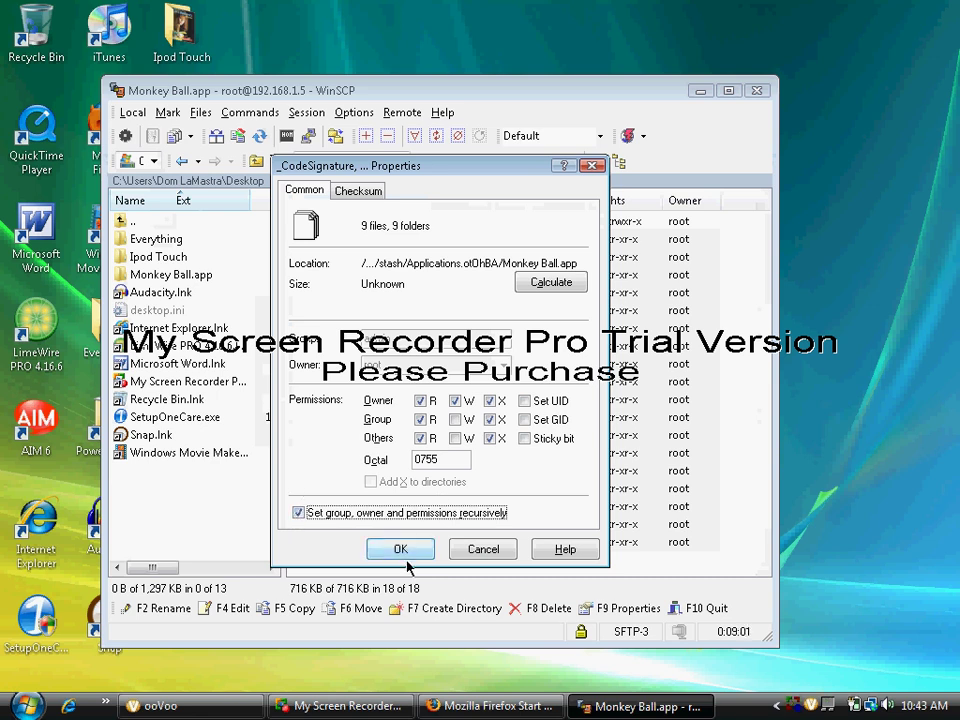
pyautogui.moveTo(428, 488)
pyautogui.write('775')
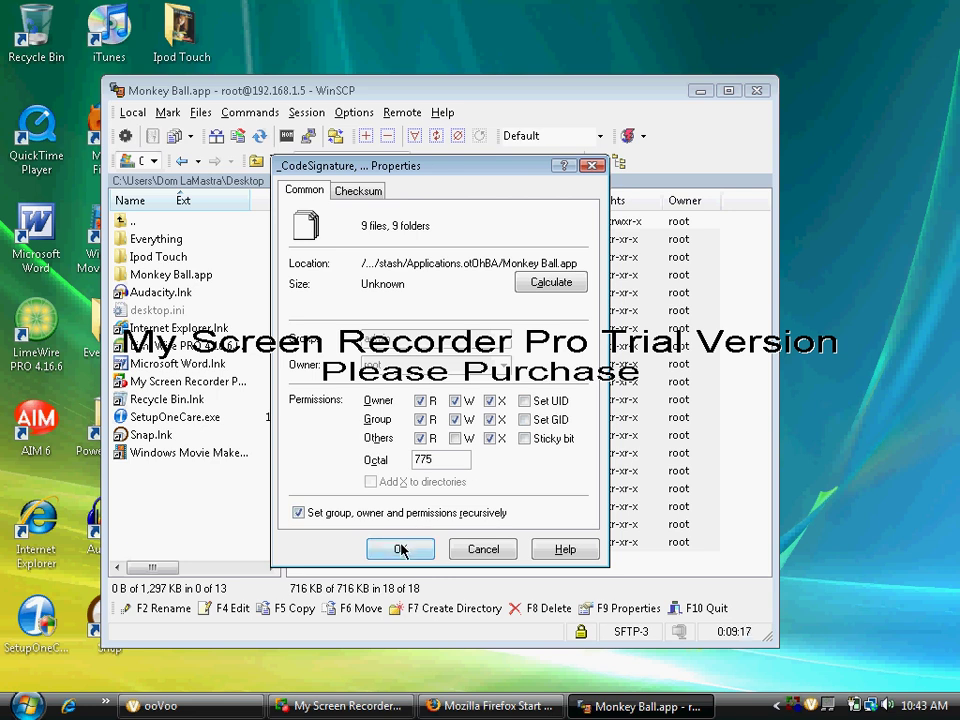
pyautogui.click(400, 548)
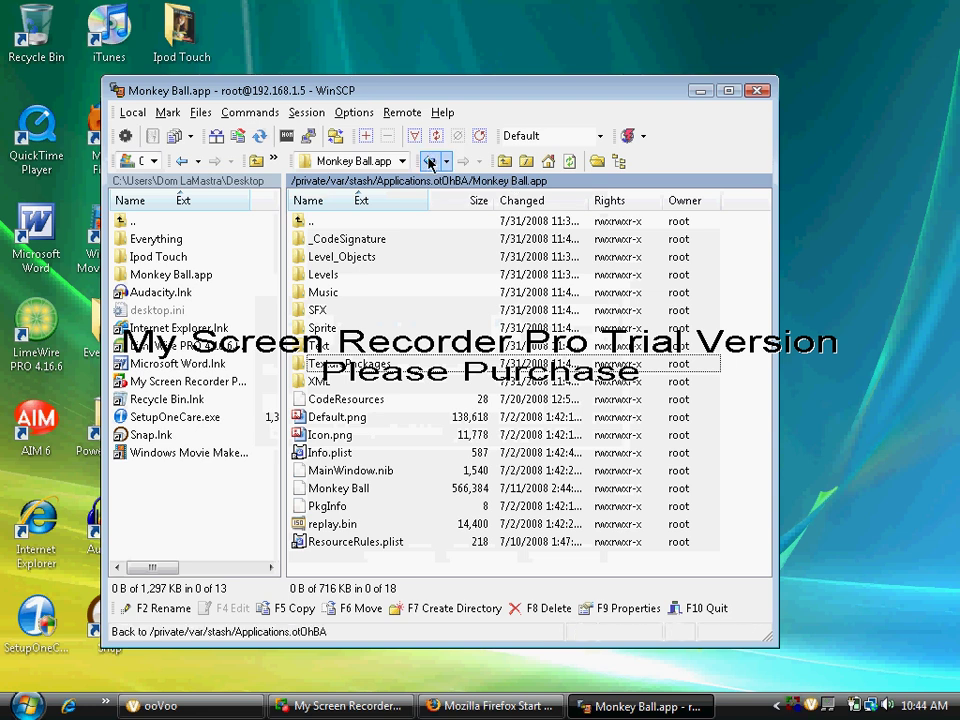
# - Back in Applications, replace Monkey Ball.app's octal 0755 with 775 and apply it recursively
pyautogui.click(432, 160)
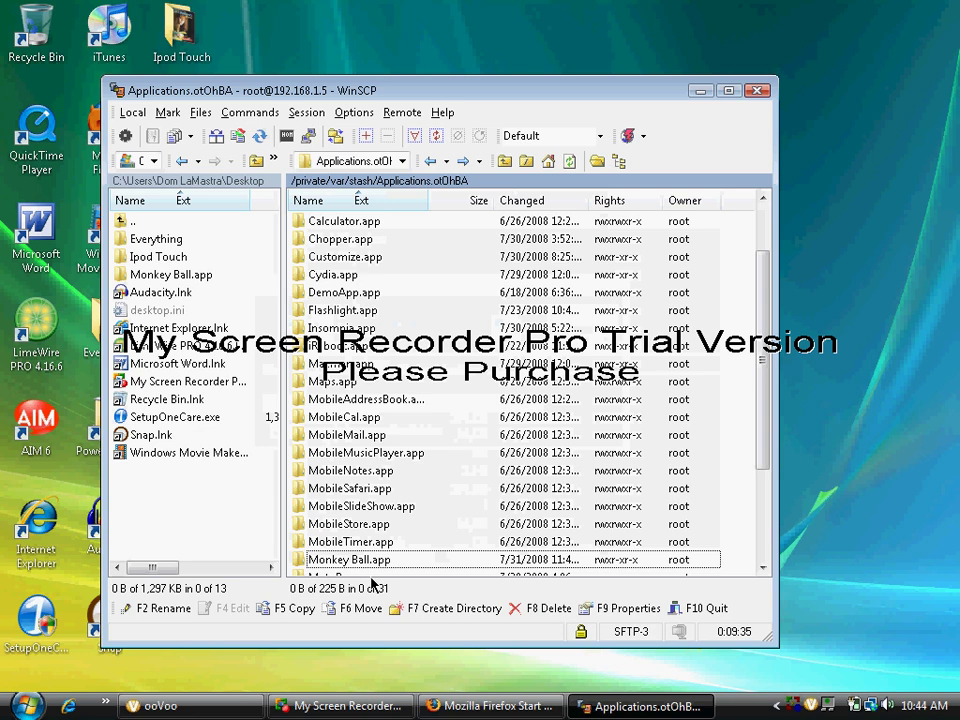
pyautogui.rightClick(348, 560)
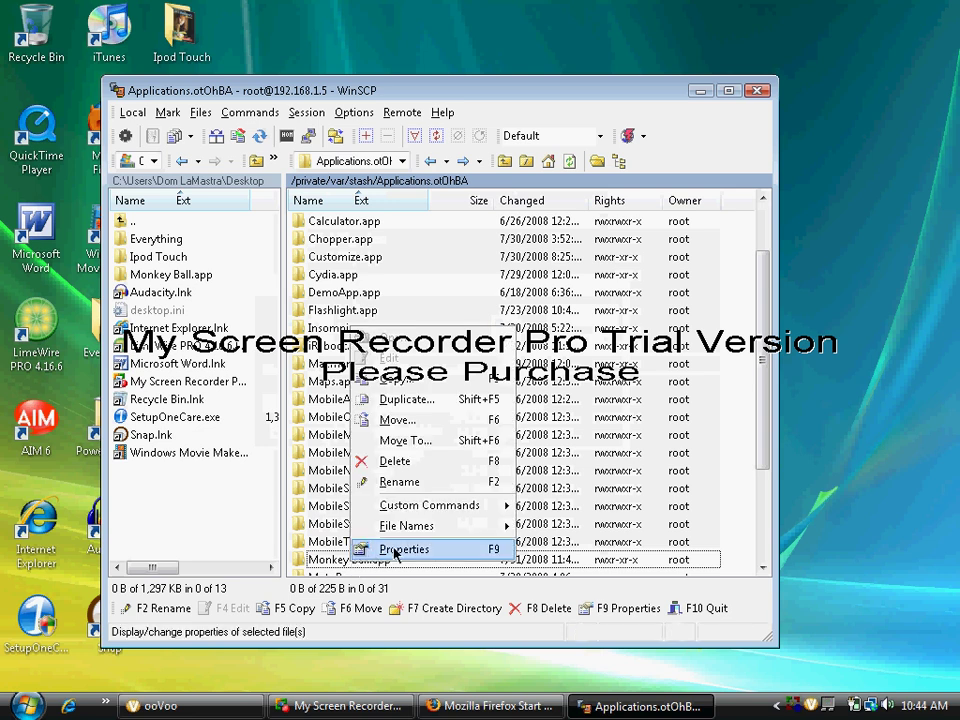
pyautogui.click(404, 548)
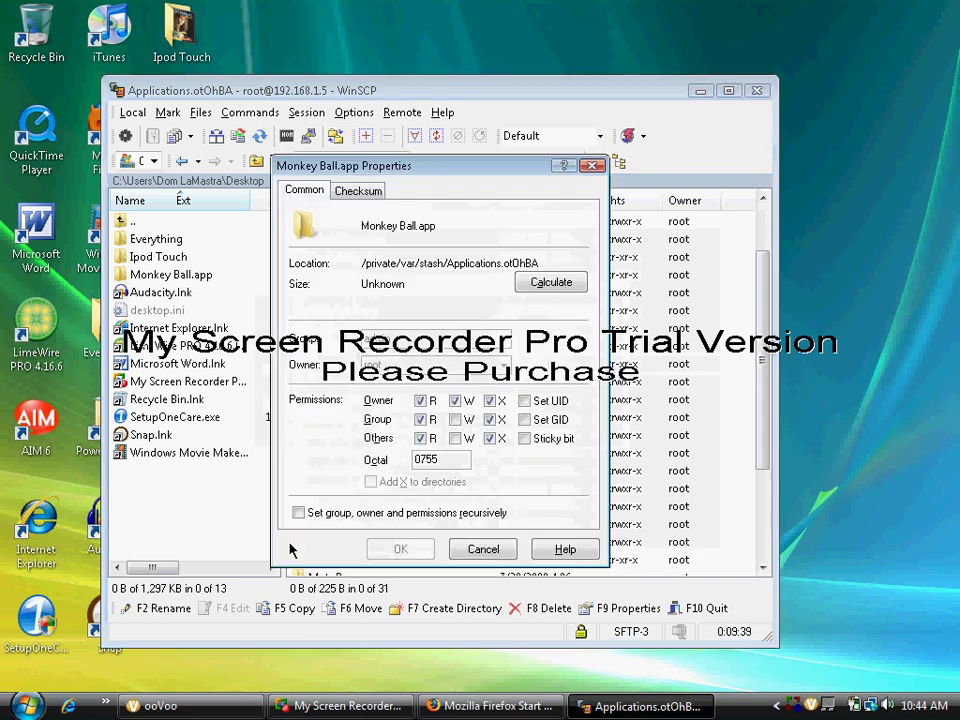
pyautogui.click(298, 512)
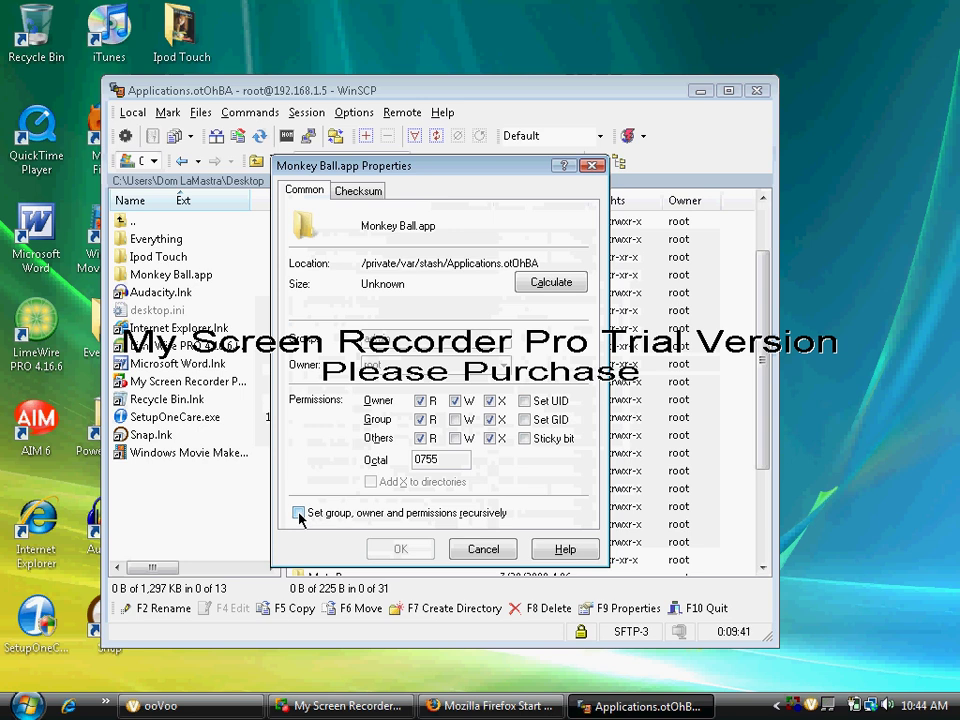
pyautogui.click(298, 512)
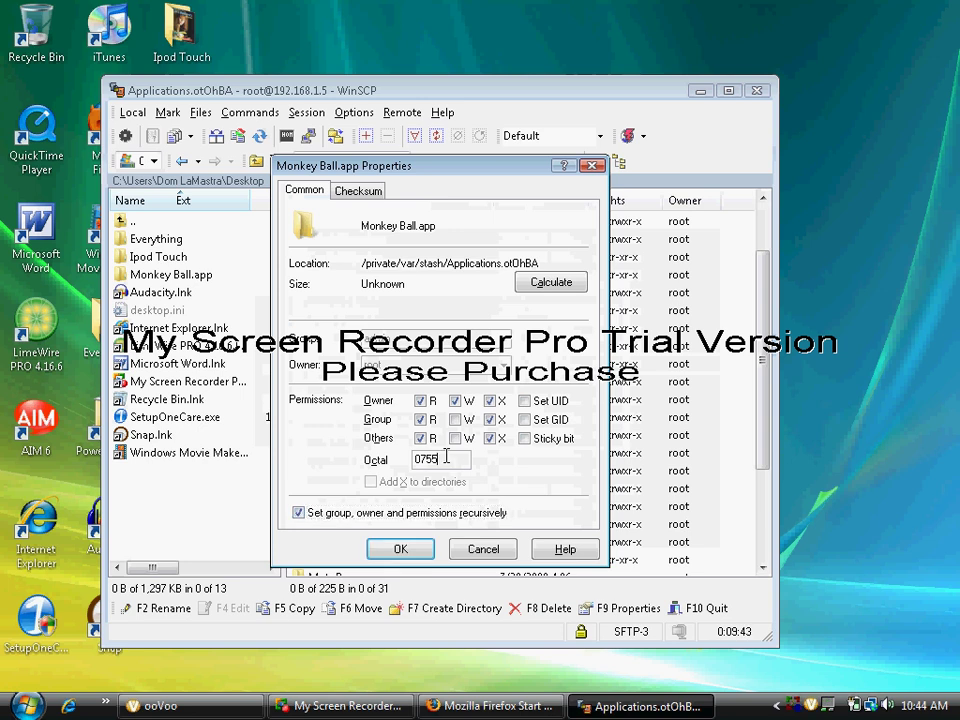
pyautogui.tripleClick(440, 458)
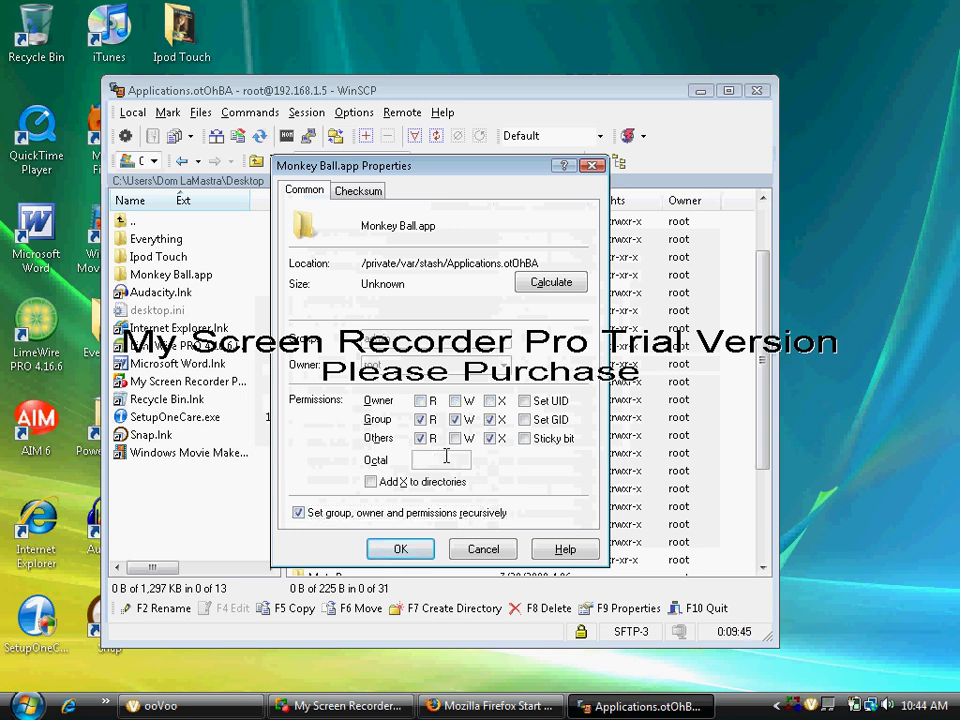
pyautogui.write('775')
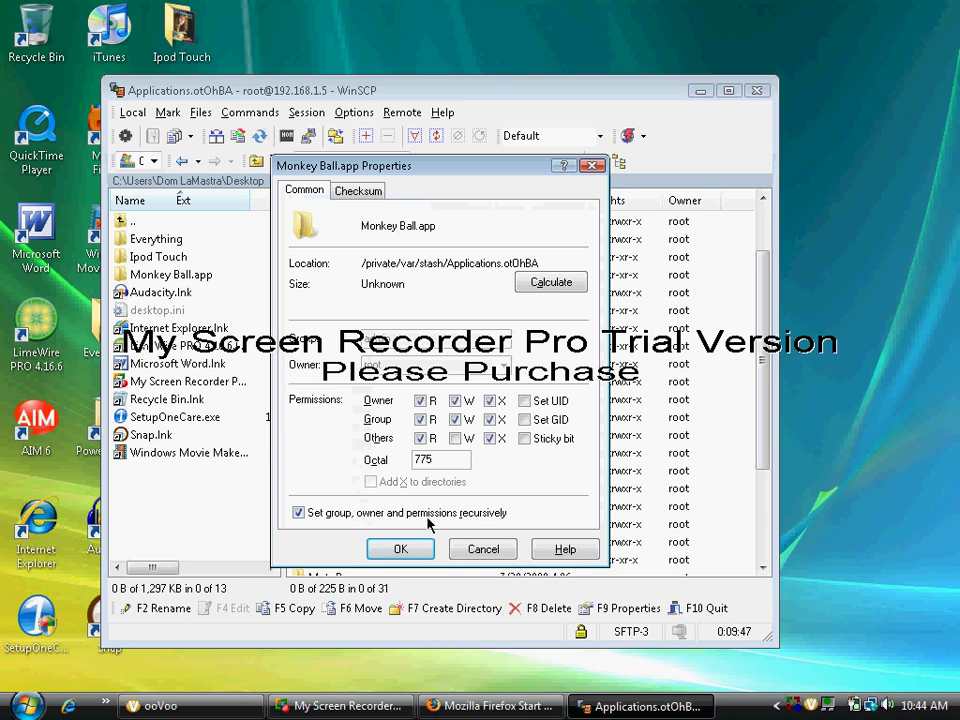
pyautogui.click(400, 548)
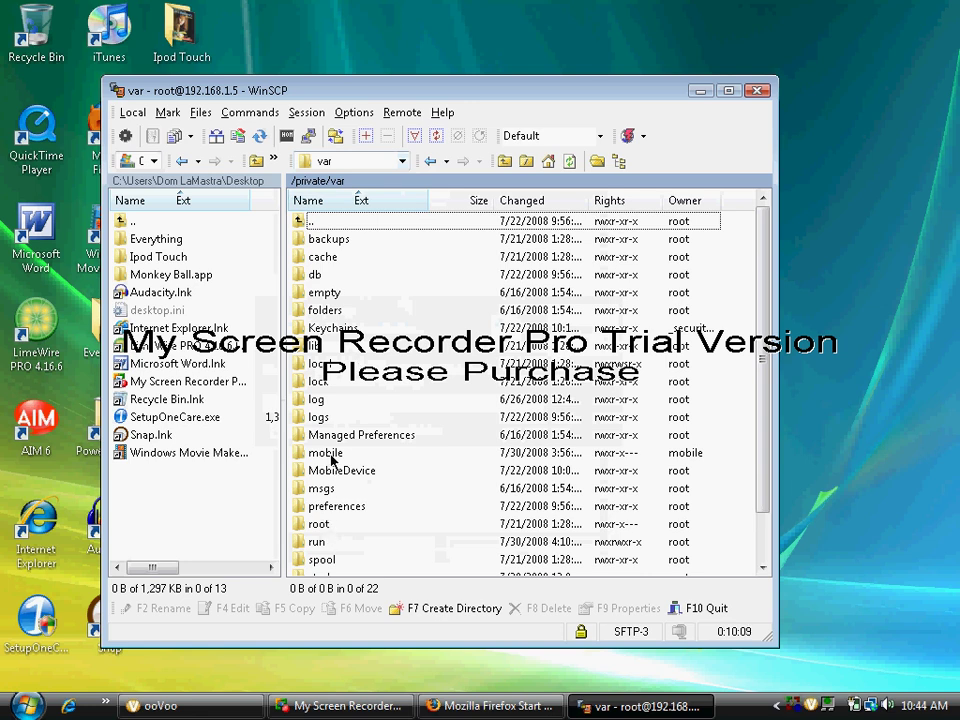
# - Enter /private/var/mobile on the iPod and create then remove a New Folder on the desktop
pyautogui.doubleClick(324, 452)
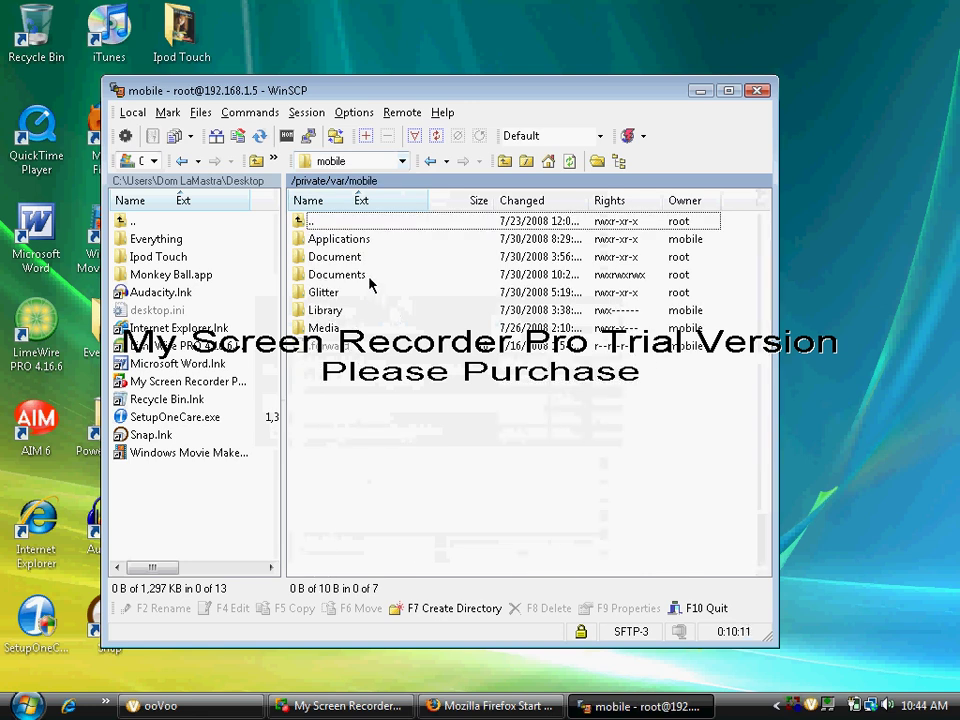
pyautogui.moveTo(388, 34)
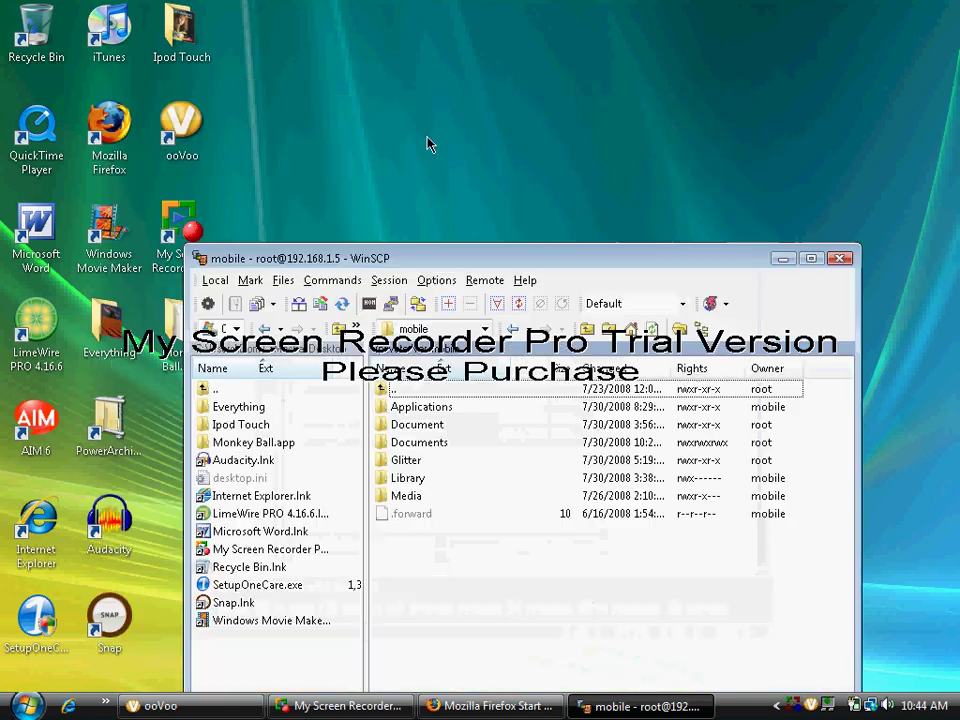
pyautogui.rightClick(430, 144)
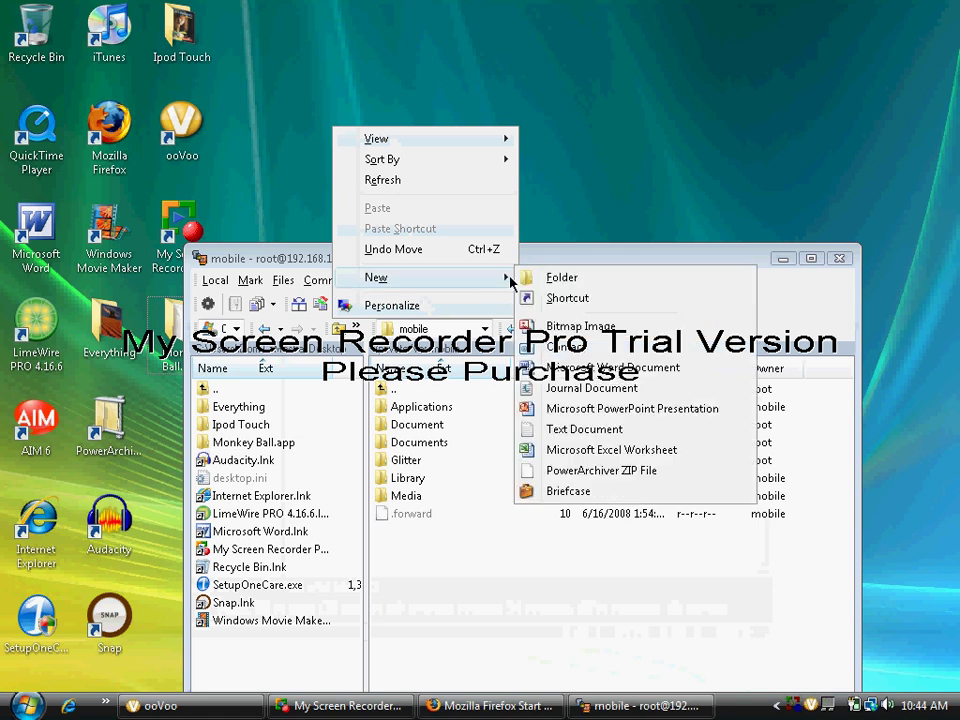
pyautogui.click(560, 276)
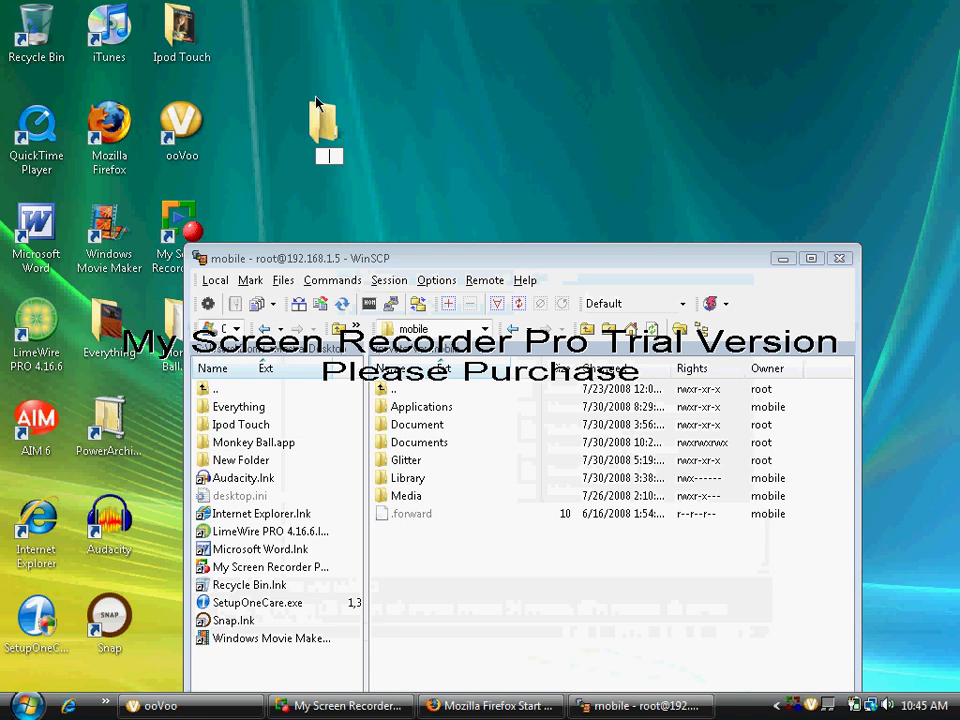
pyautogui.click(324, 124)
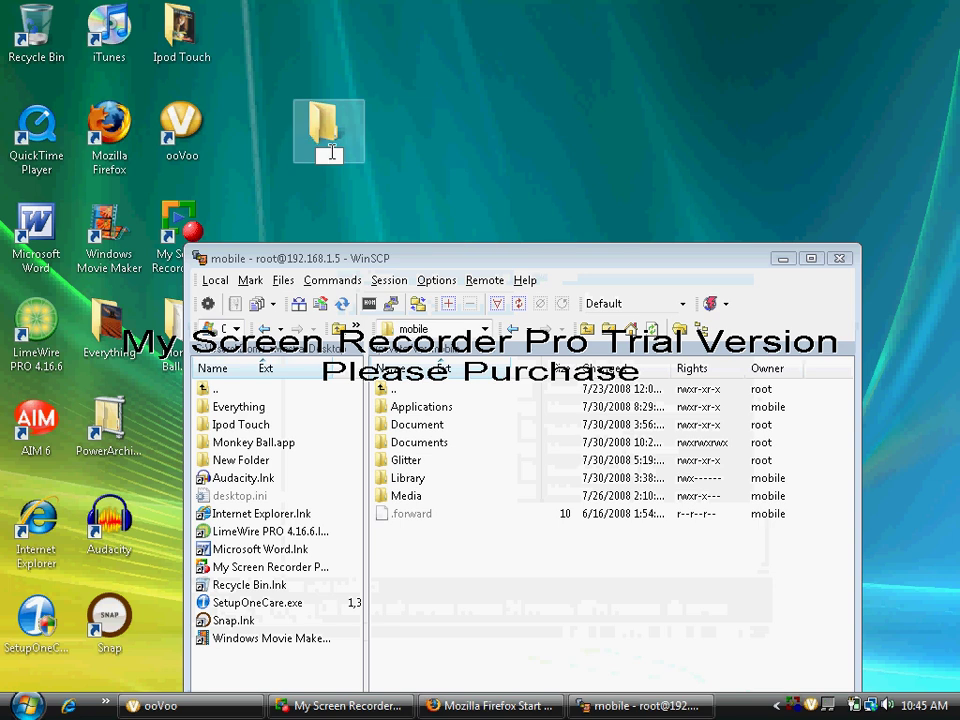
pyautogui.rightClick(328, 132)
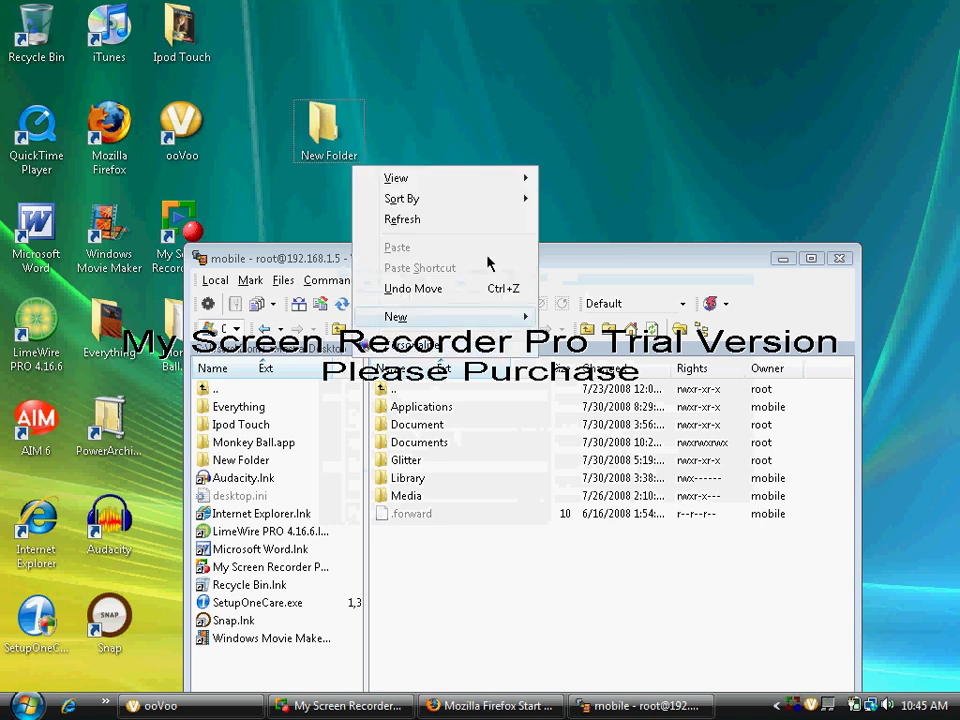
pyautogui.rightClick(328, 124)
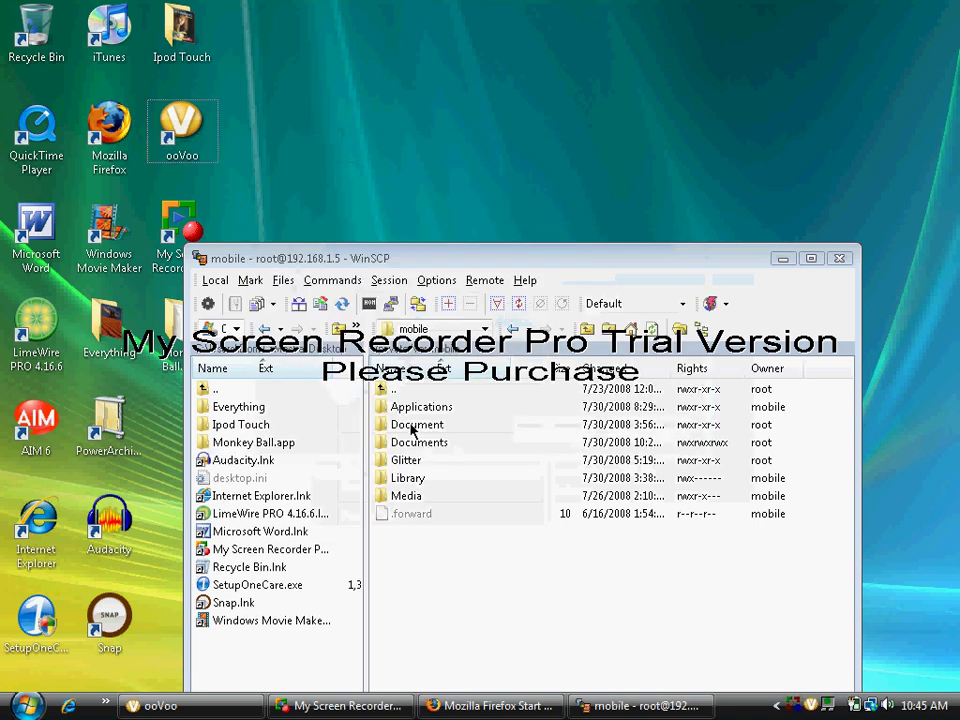
pyautogui.moveTo(428, 448)
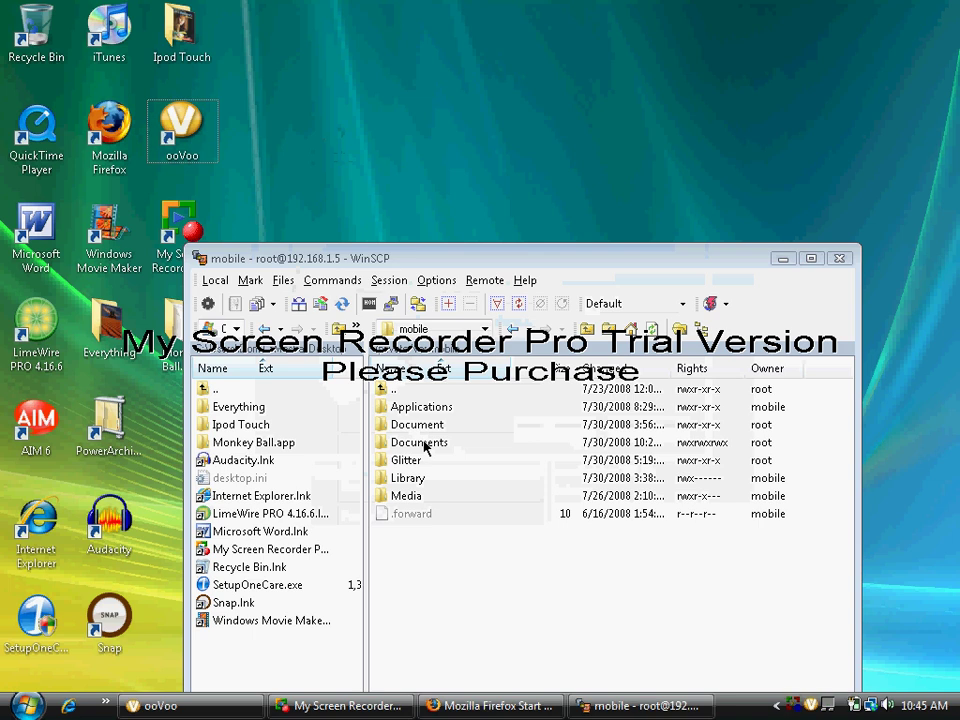
# - Give the Documents folder in /private/var/mobile 777 permissions applied recursively
pyautogui.rightClick(418, 442)
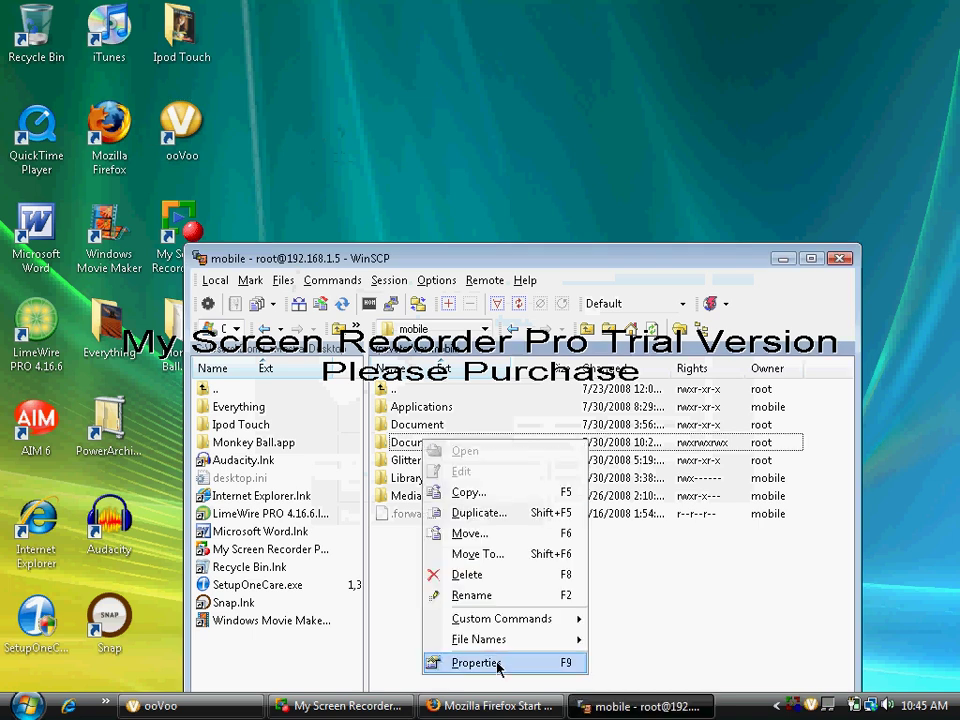
pyautogui.click(476, 662)
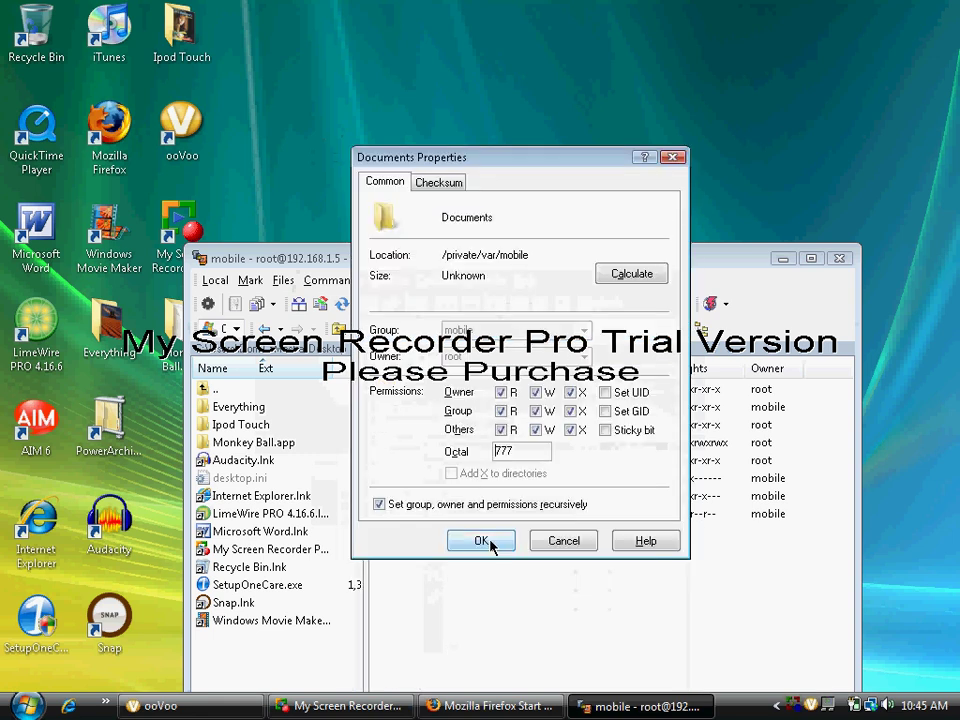
pyautogui.click(482, 540)
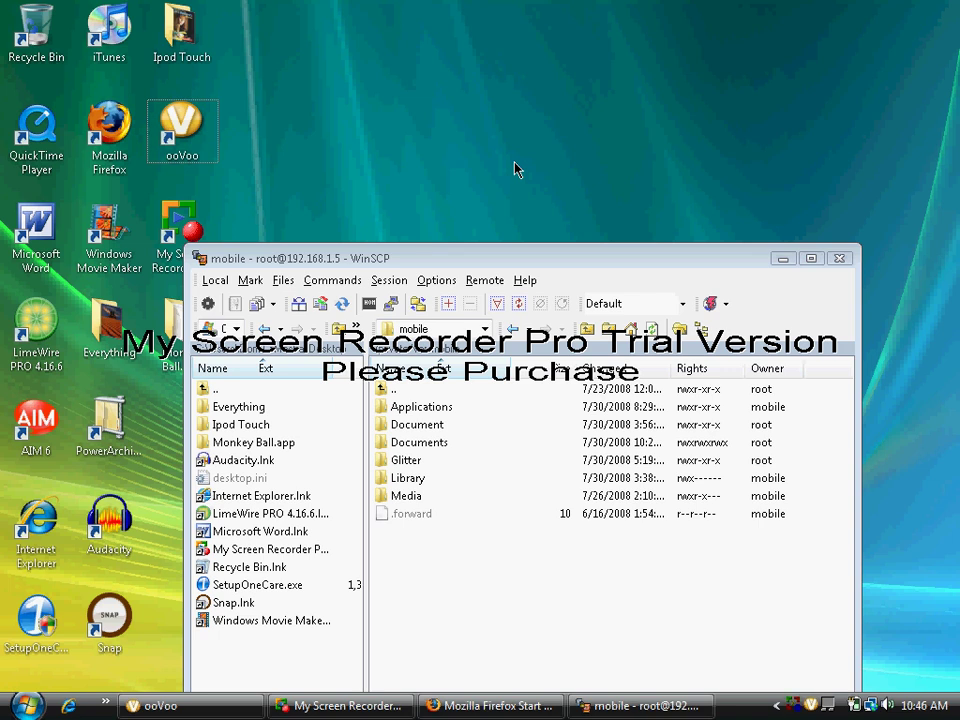
pyautogui.moveTo(770, 312)
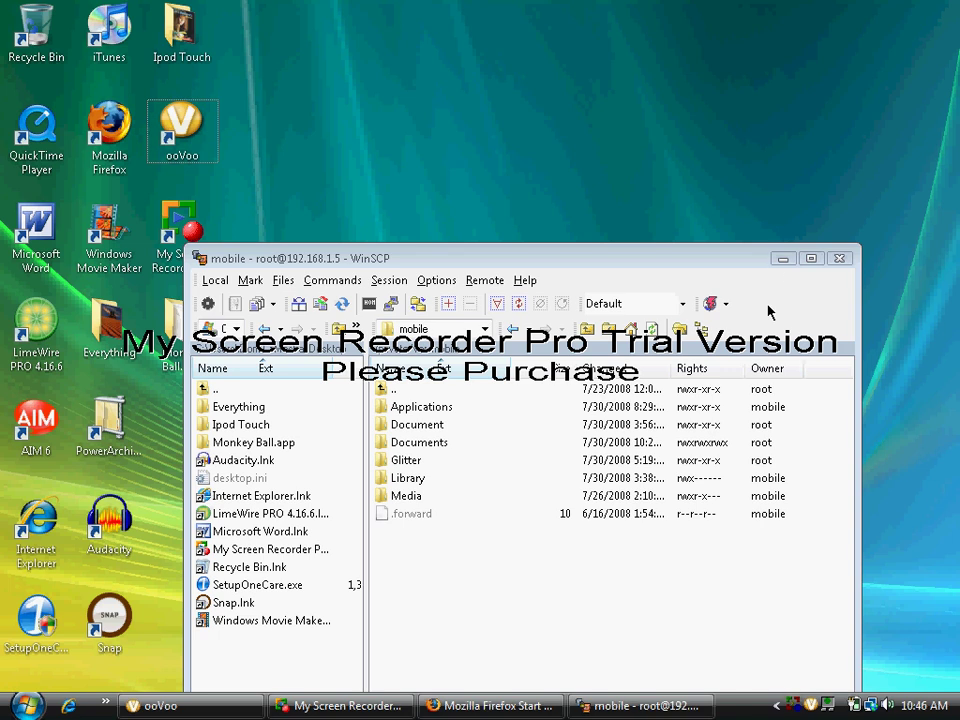
# - Minimise WinSCP, restore it from the taskbar, then minimise it again to show the desktop
pyautogui.click(782, 258)
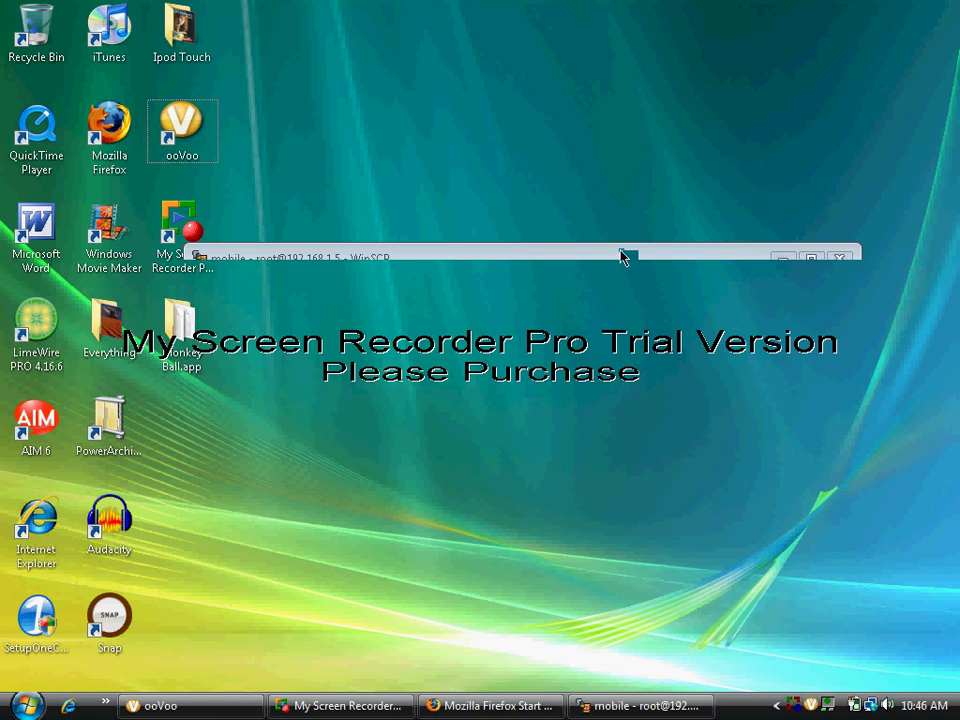
pyautogui.moveTo(622, 256); pyautogui.dragTo(648, 430)
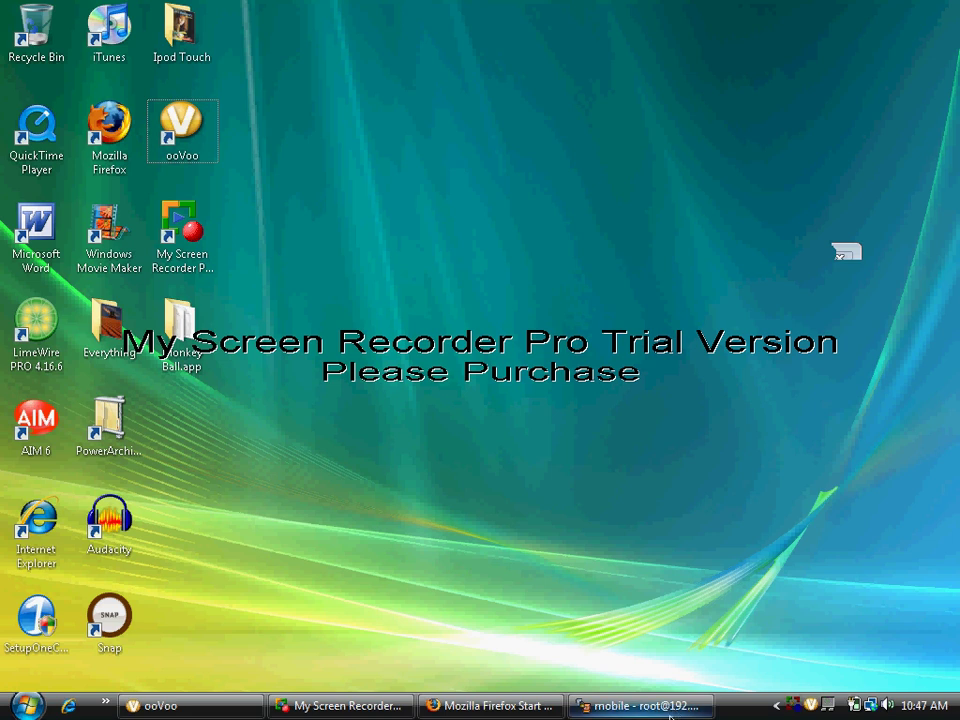
pyautogui.click(640, 704)
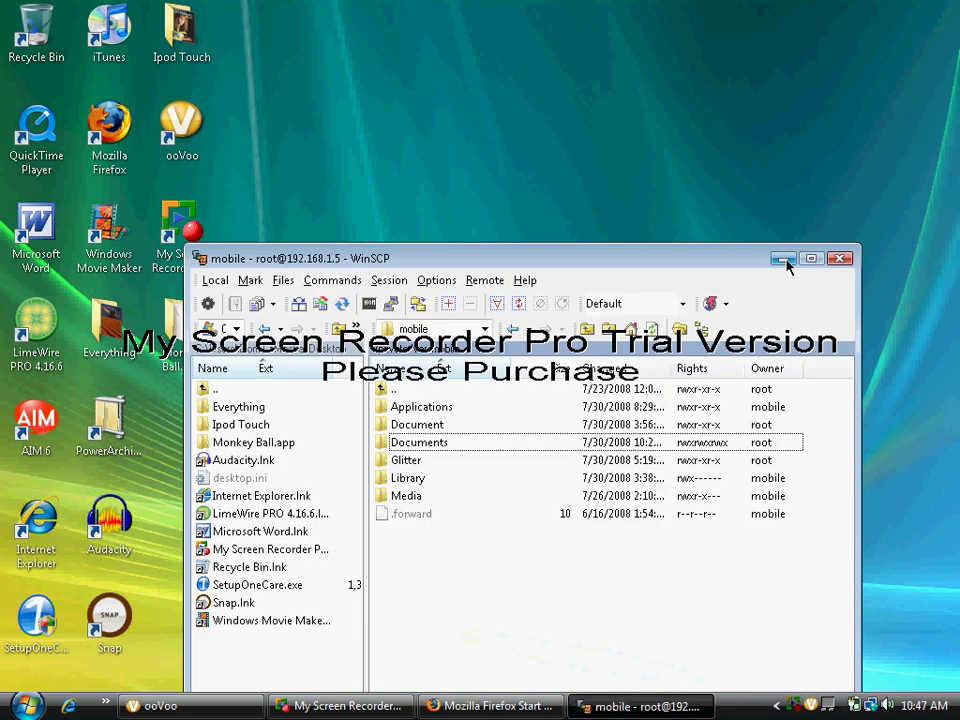
pyautogui.click(784, 258)
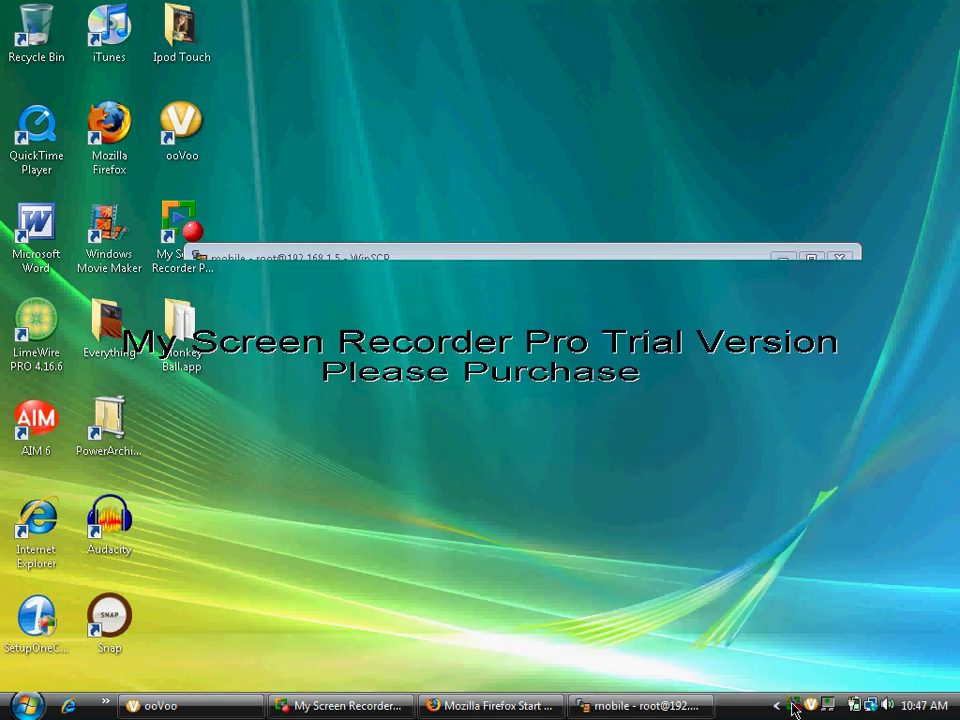
pyautogui.rightClick(812, 704)
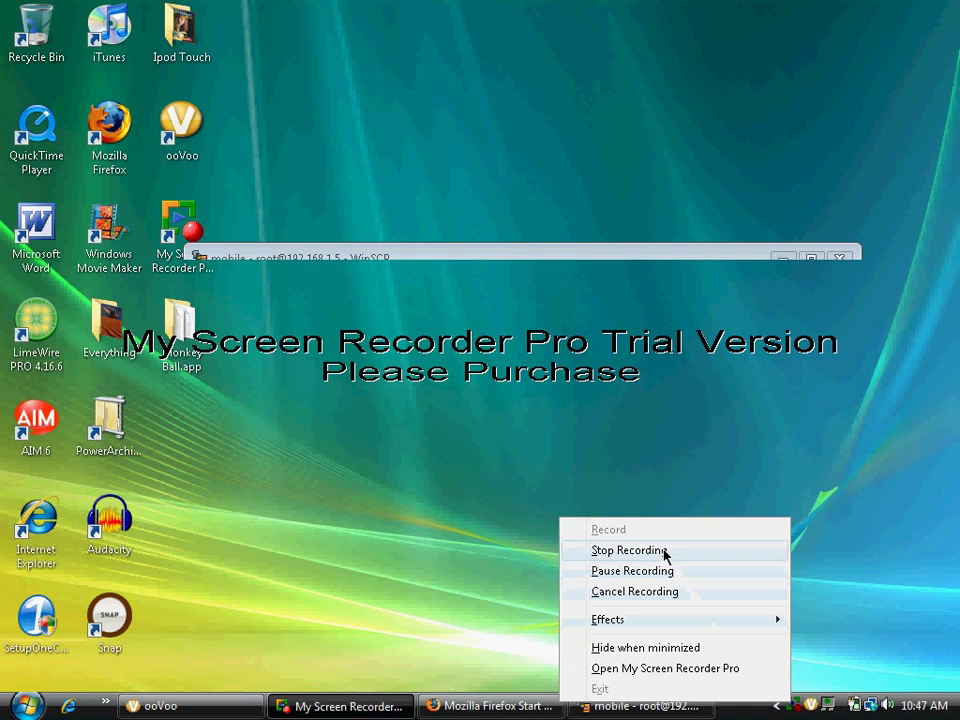